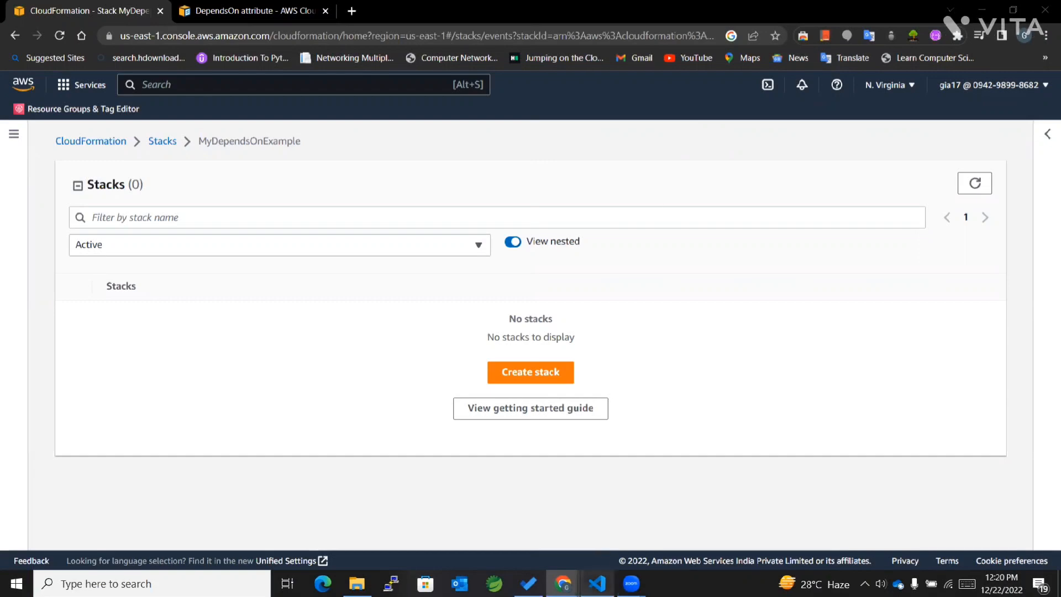
Inspect the MyInstance and SSHSecurityGroup resources in the ec2-sg template code.
click(597, 584)
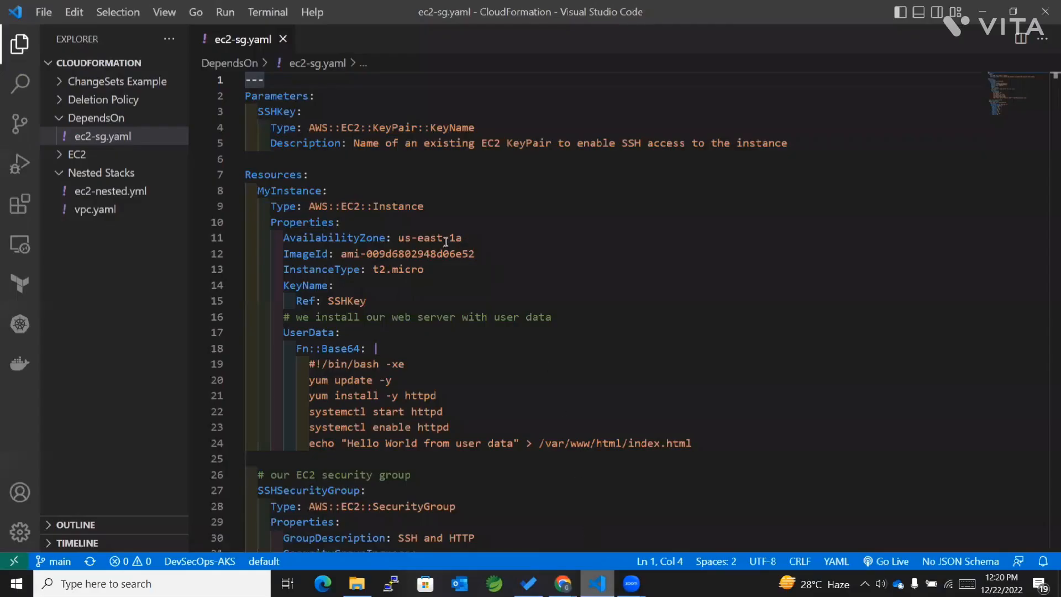
double_click(290, 191)
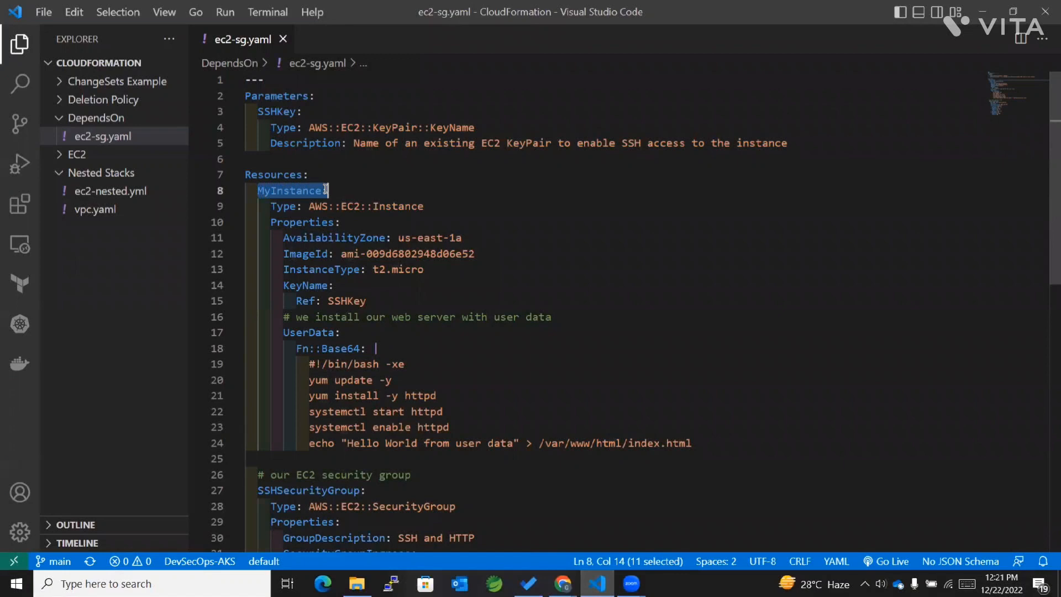
double_click(280, 491)
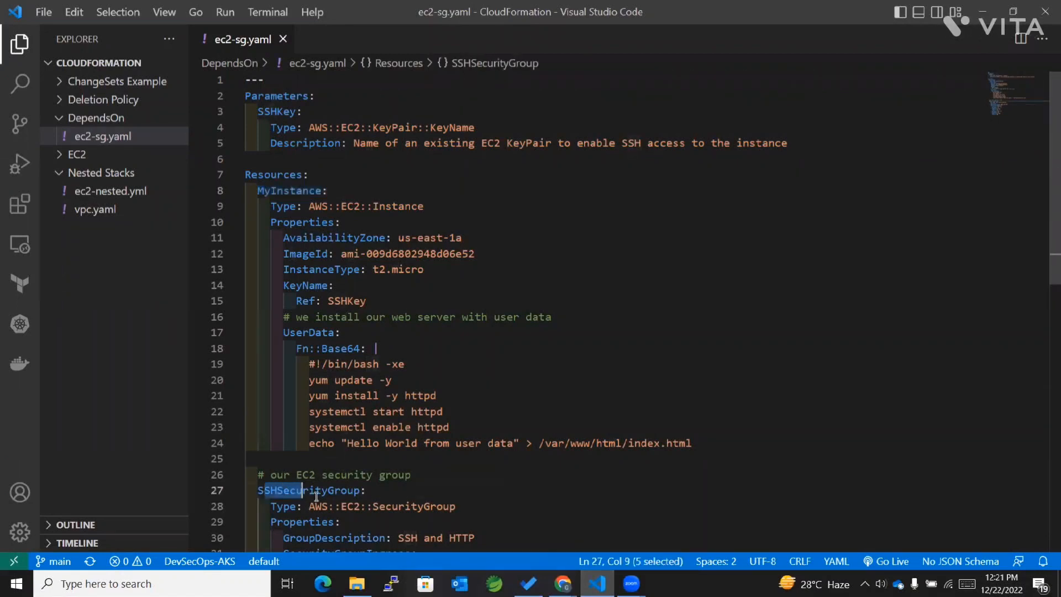
click(309, 175)
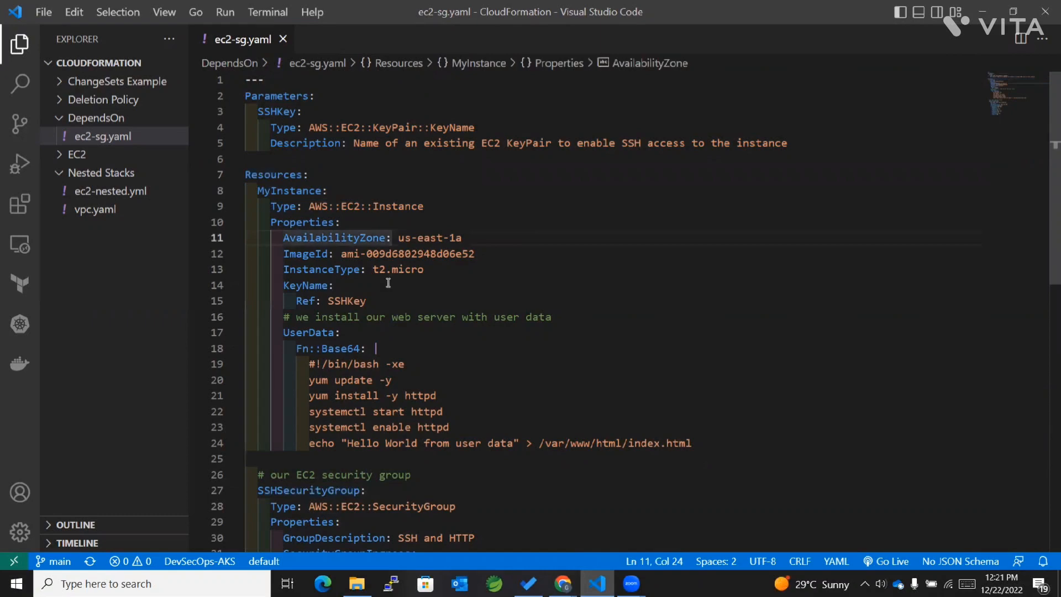
mouse_move(433, 269)
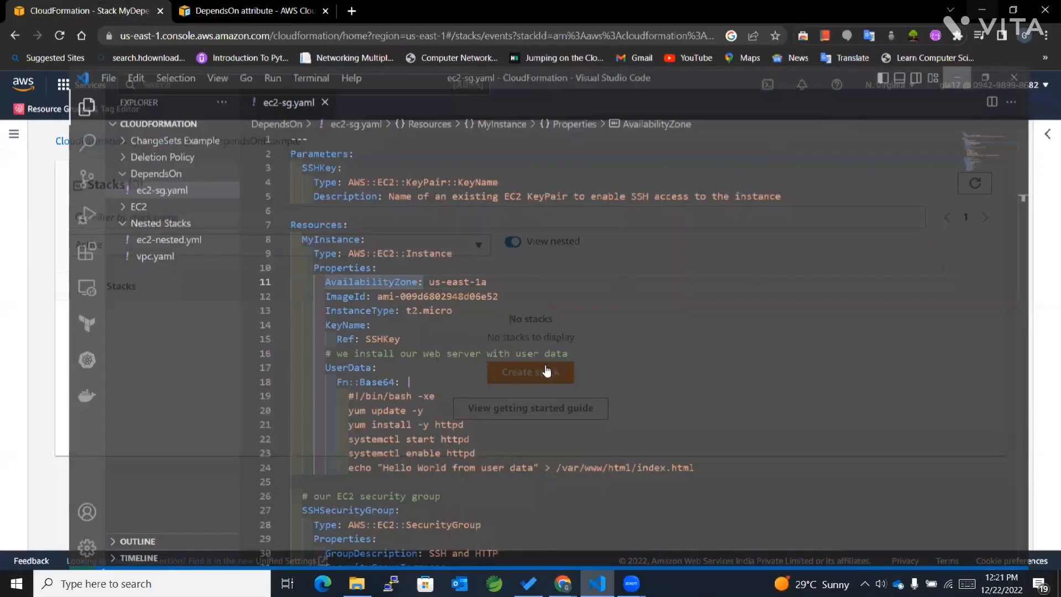
Start a new stack by uploading the ec2-sg template file.
click(531, 372)
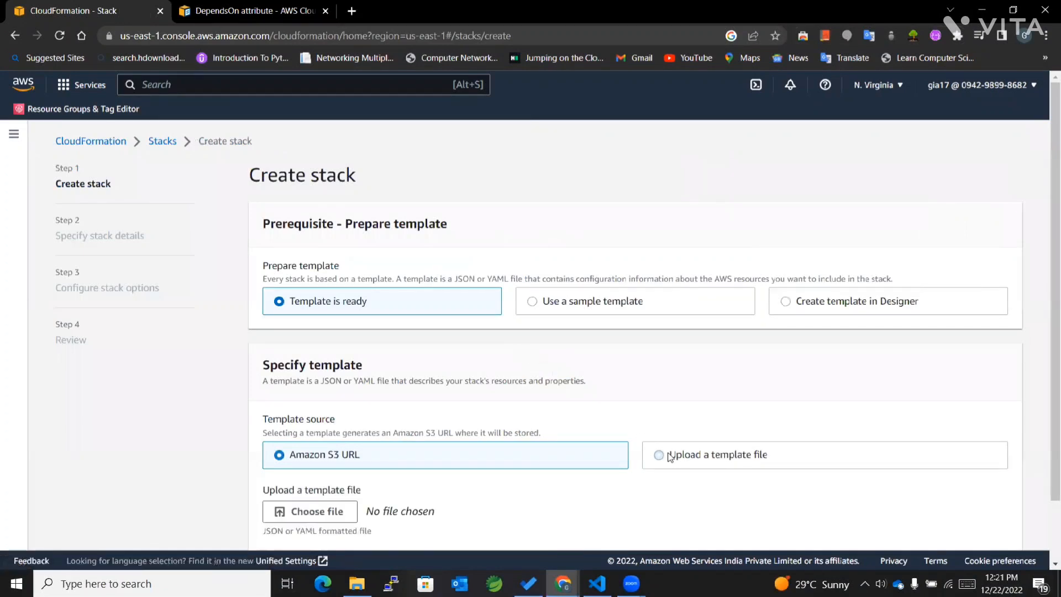
click(658, 455)
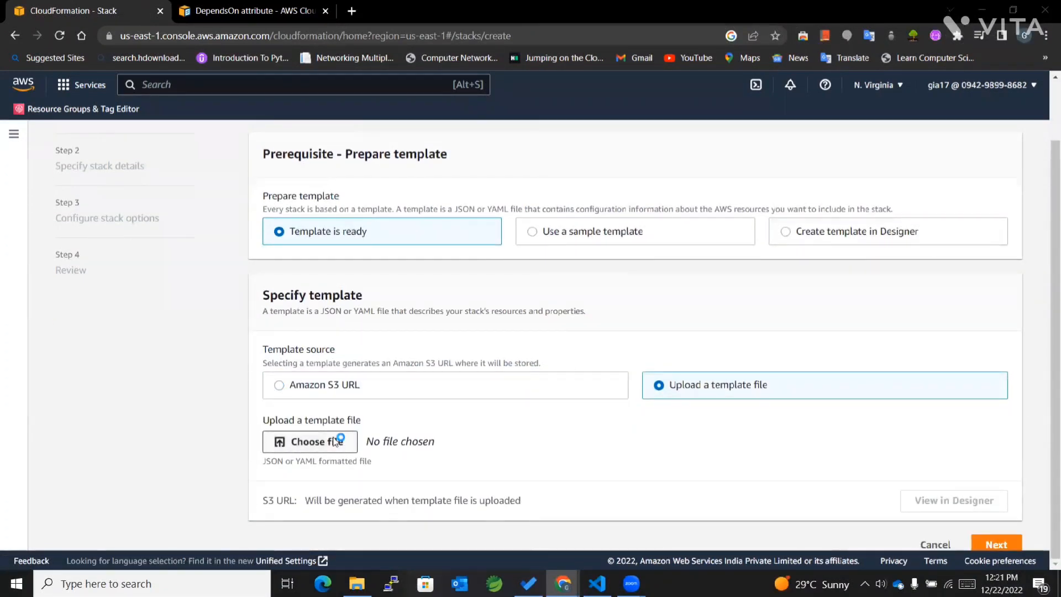
click(310, 442)
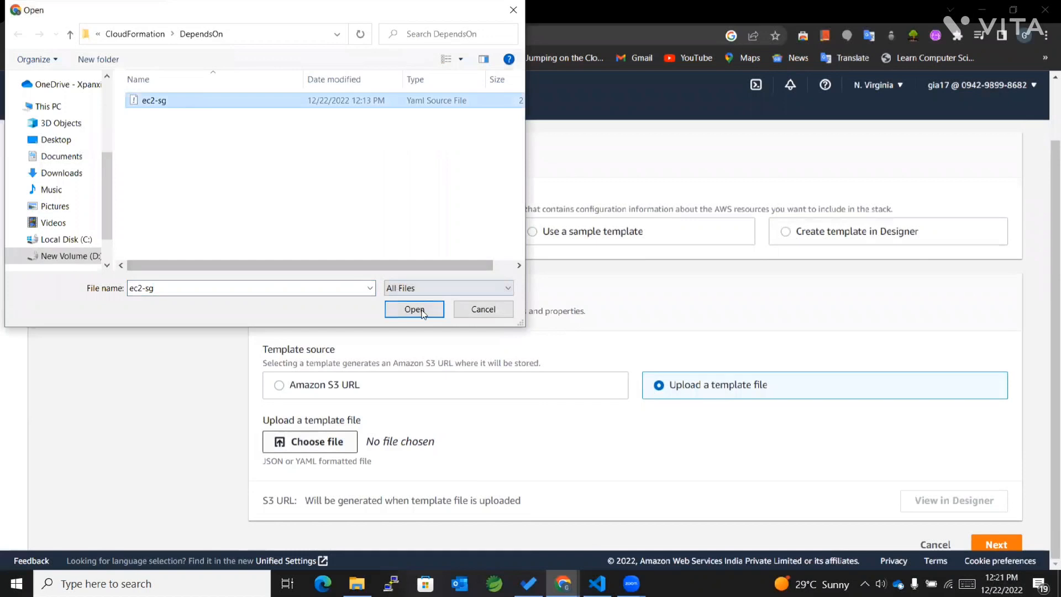
click(414, 309)
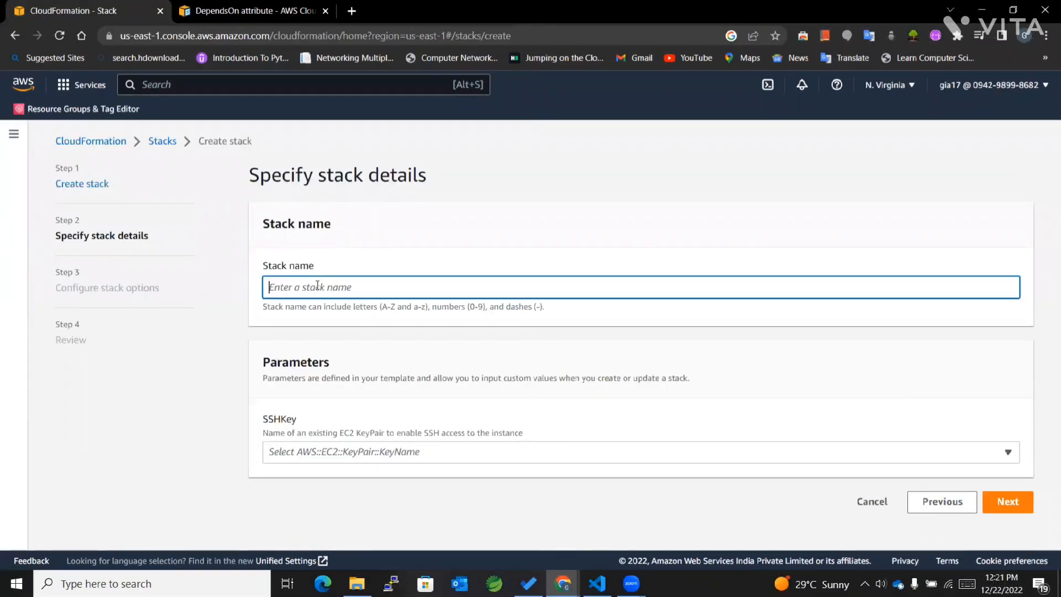
Enter MyExampleWithoutDependsOn as the stack name and pick an existing SSH key pair.
text(M)
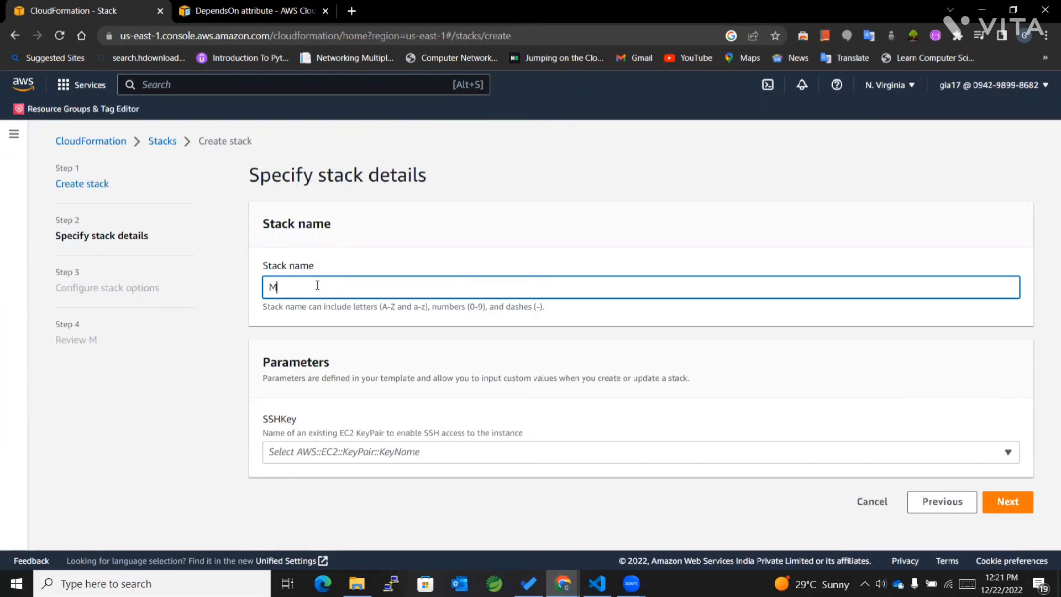
text(yE)
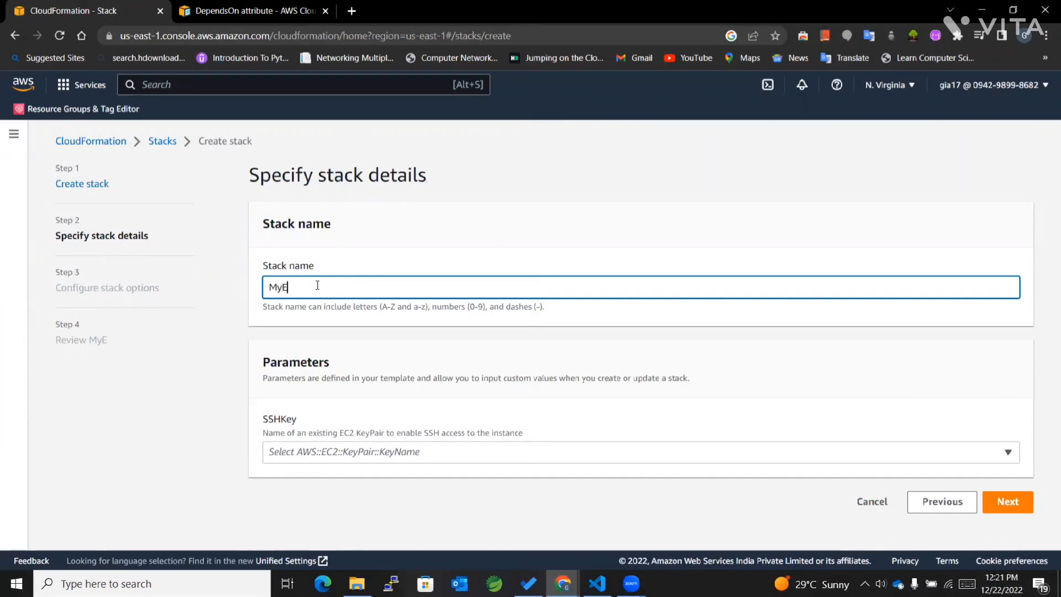
text(xample)
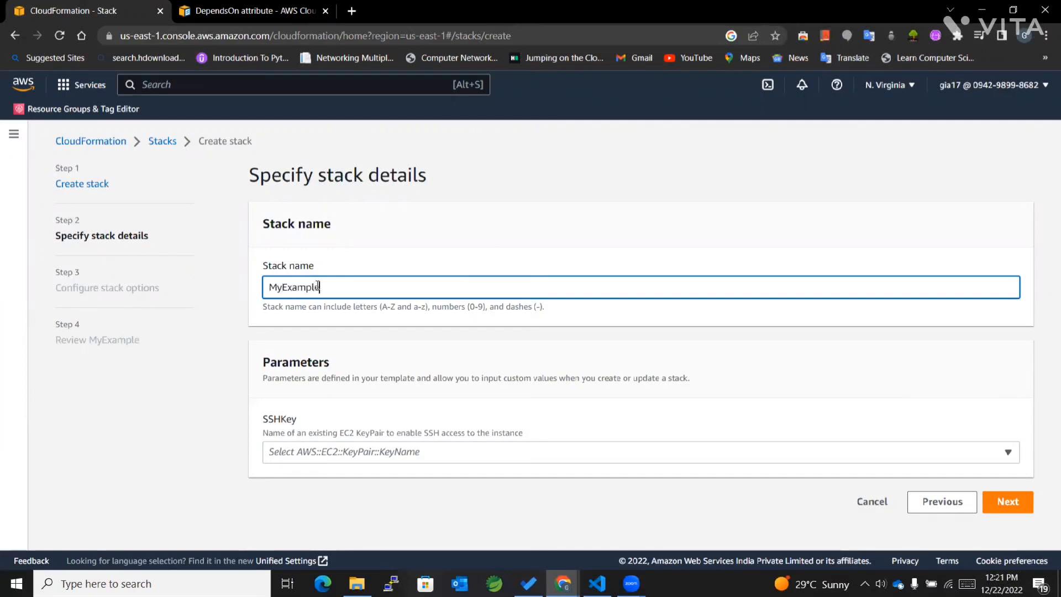
text(W)
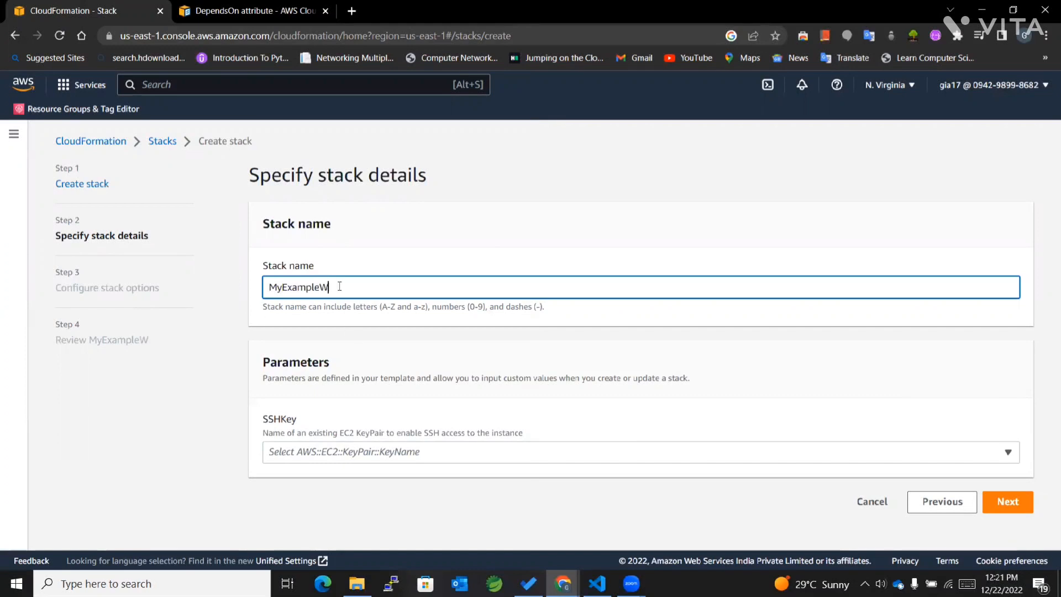
text(ithout)
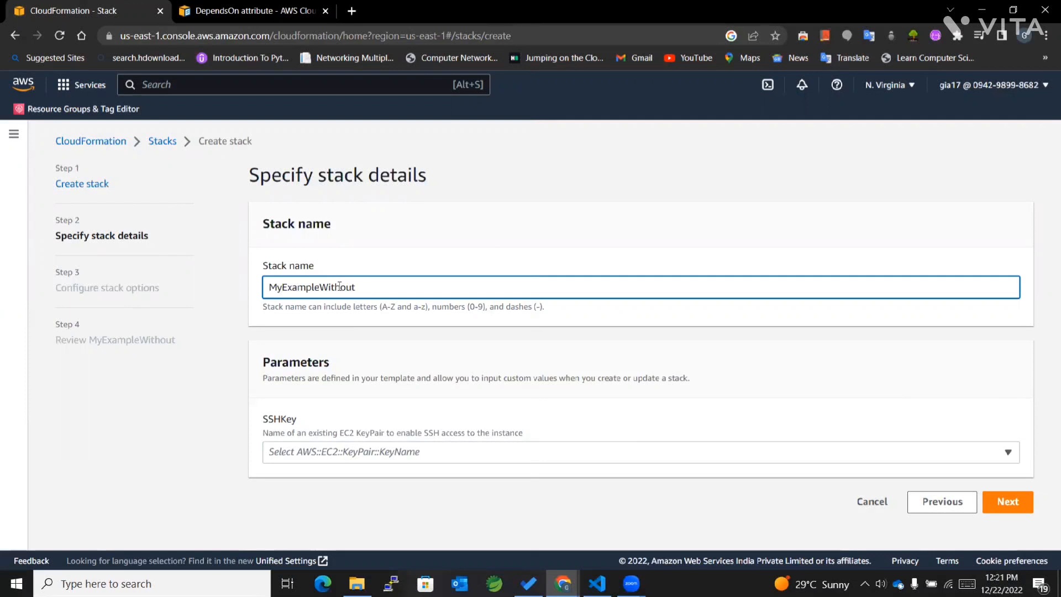
text(Depend)
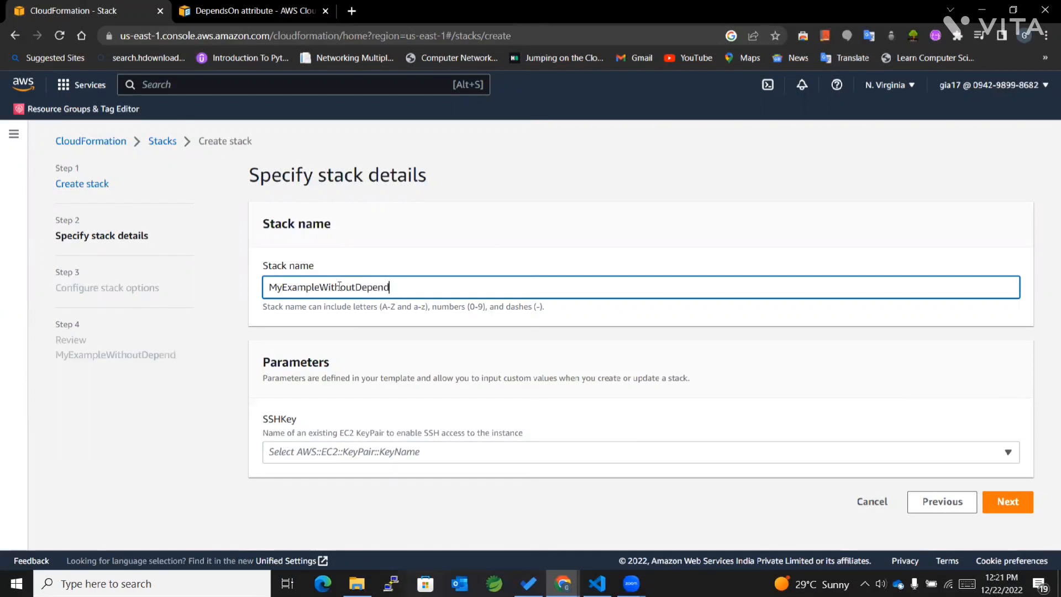
text(ON)
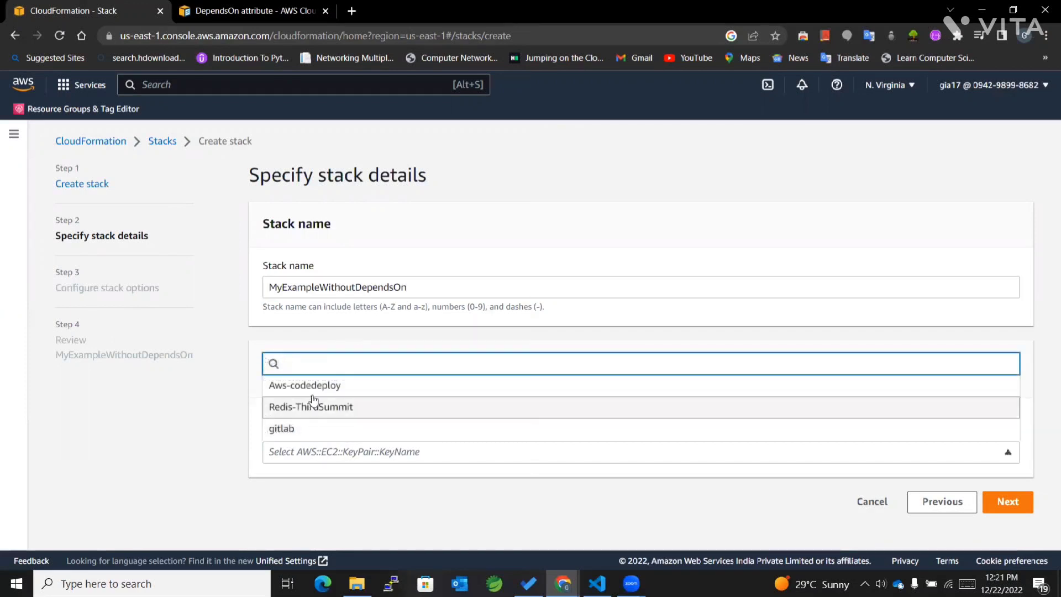
click(1007, 502)
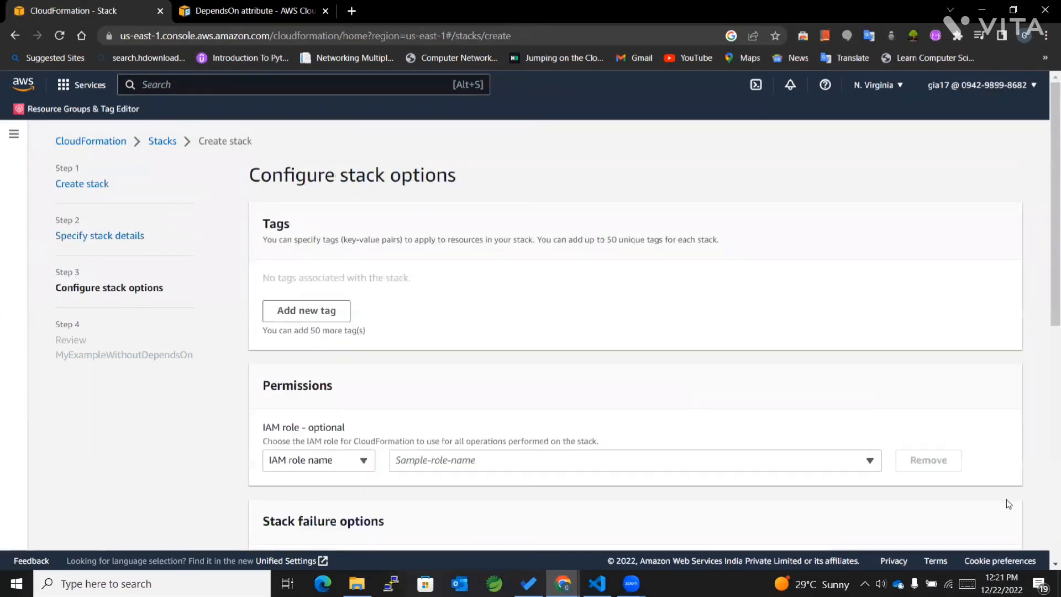
Scroll through the review page and submit MyExampleWithoutDependsOn for creation.
scroll(down, 3)
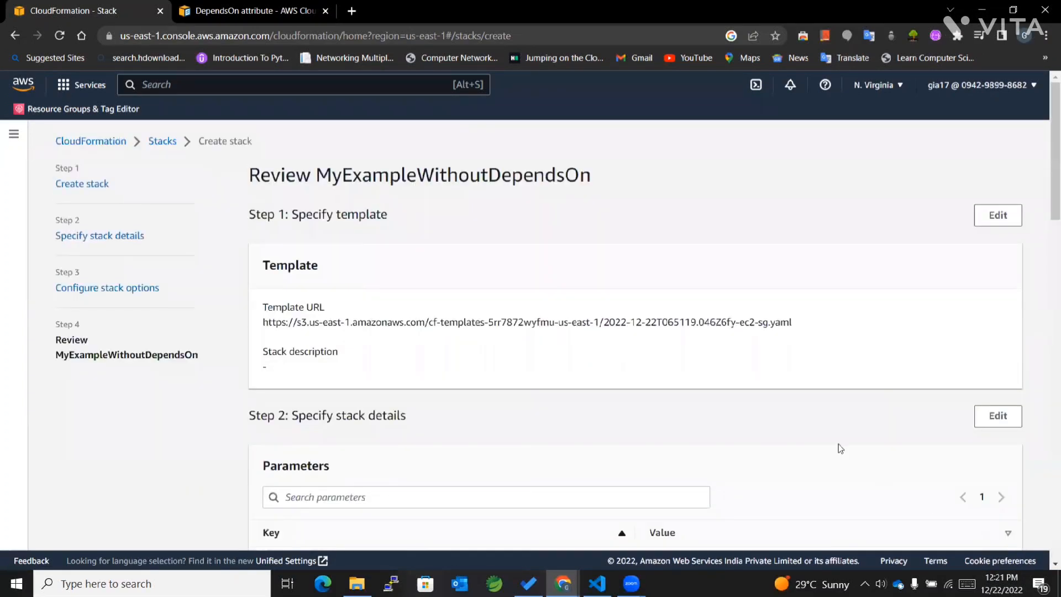
scroll(down, 3)
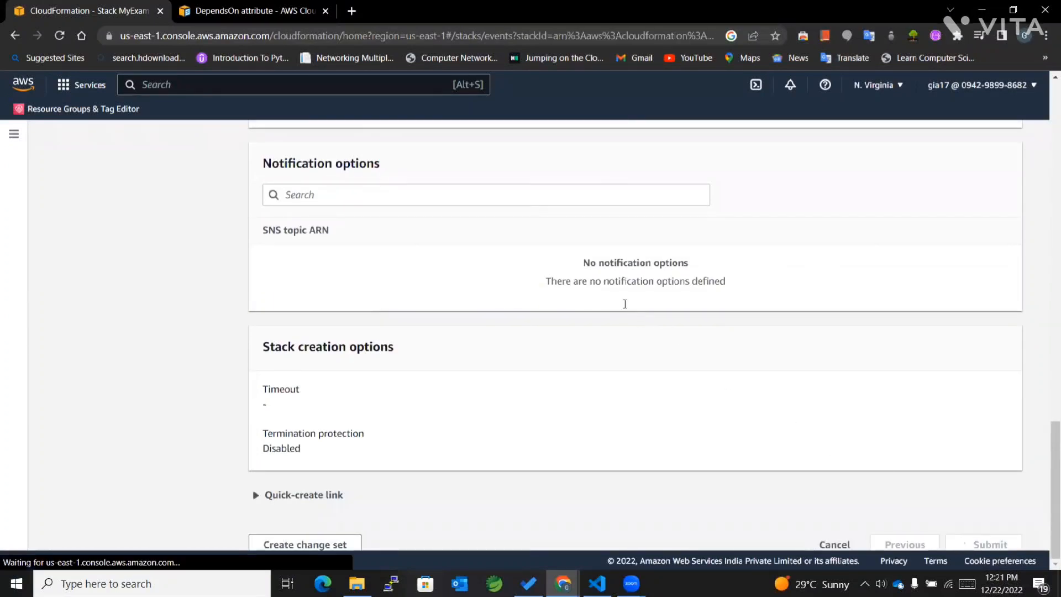
click(986, 544)
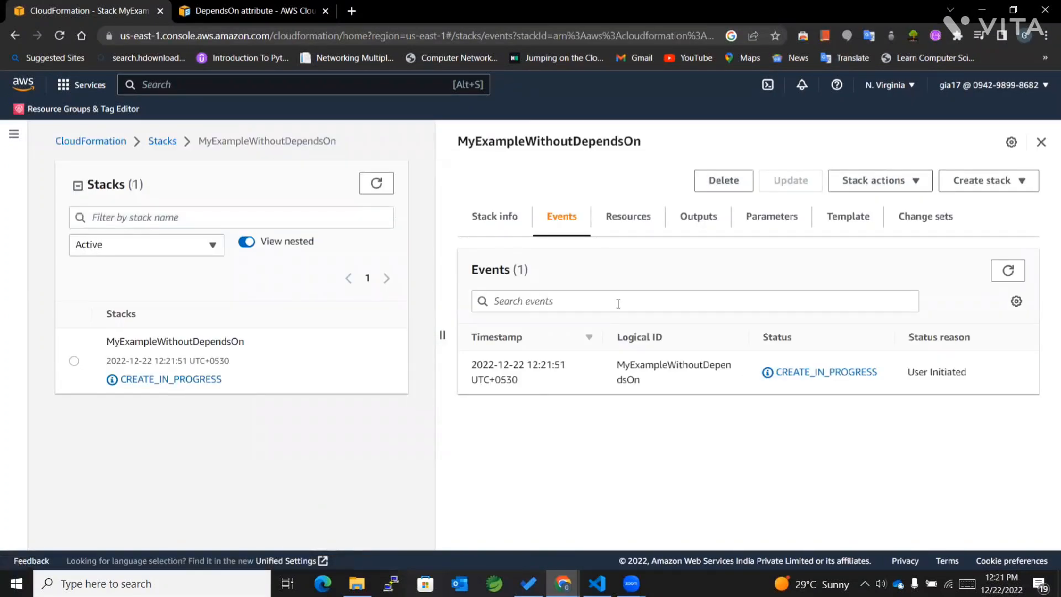
Refresh the Events tab to see MyInstance and SSHSecurityGroup creating simultaneously.
click(1007, 271)
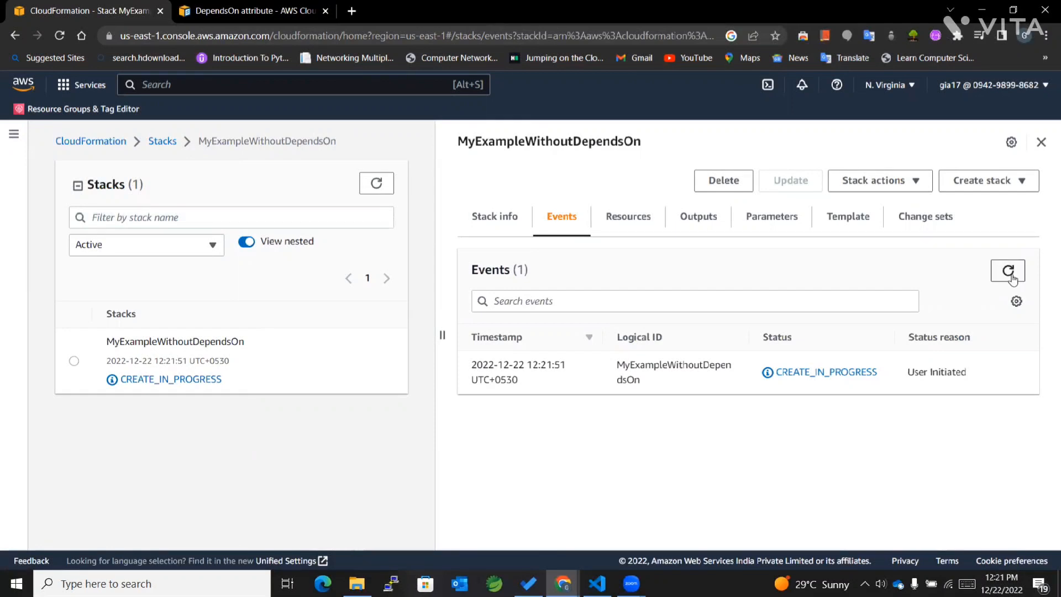
click(1007, 270)
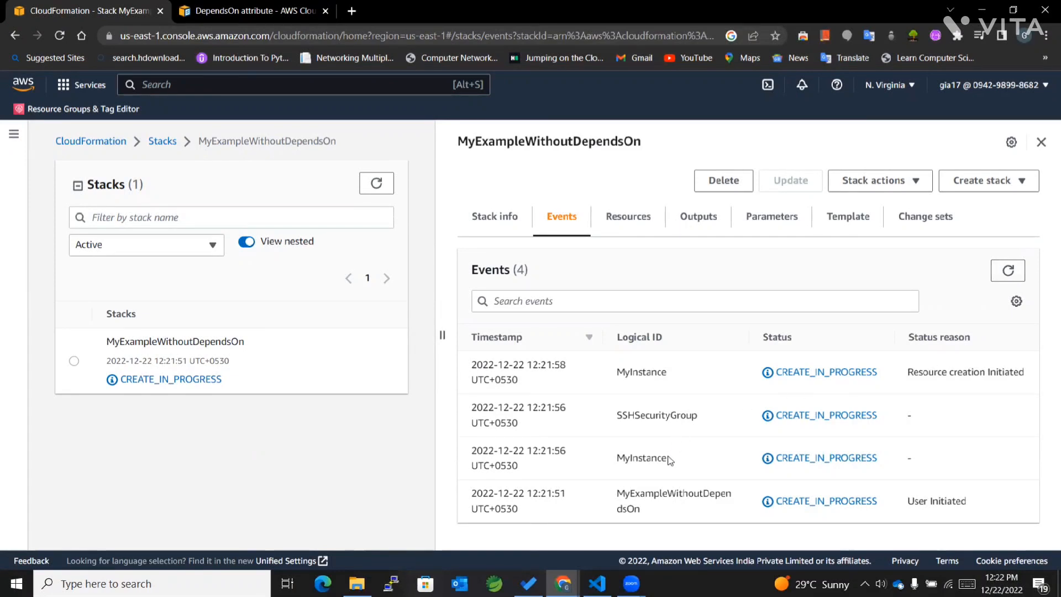
double_click(642, 458)
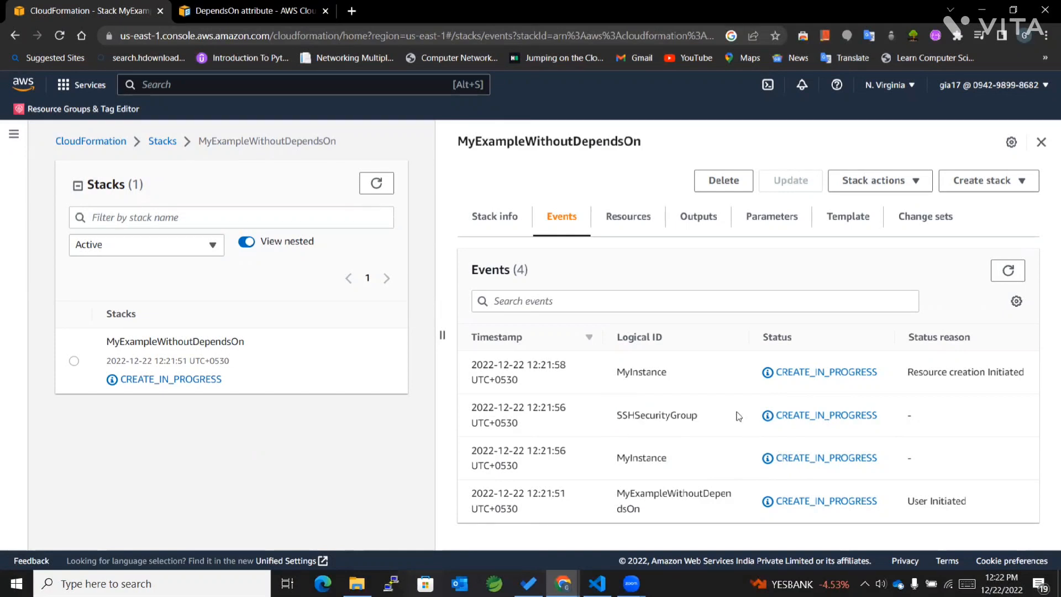
mouse_move(677, 345)
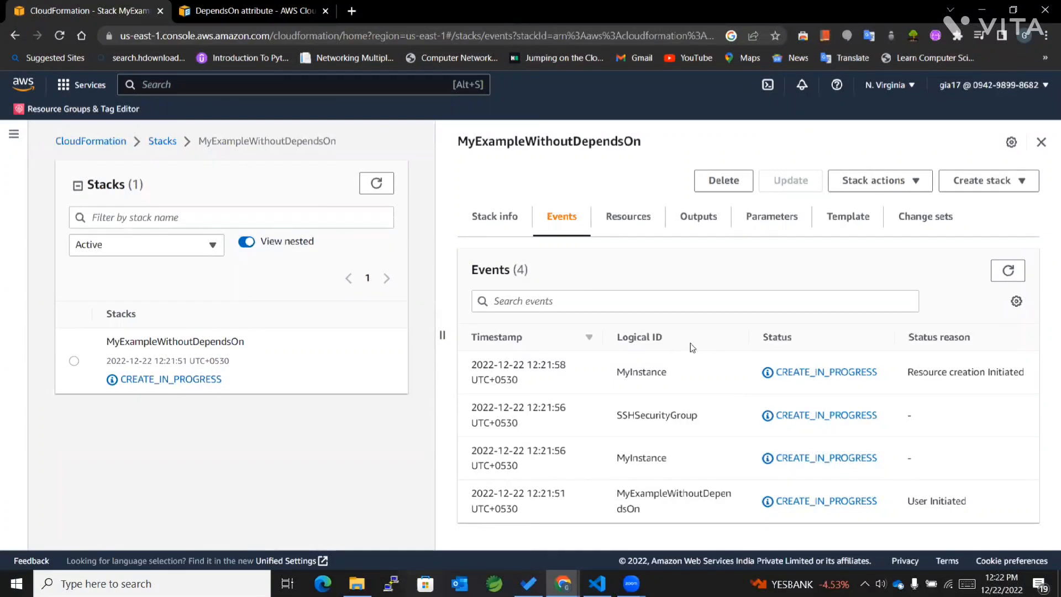
mouse_move(745, 327)
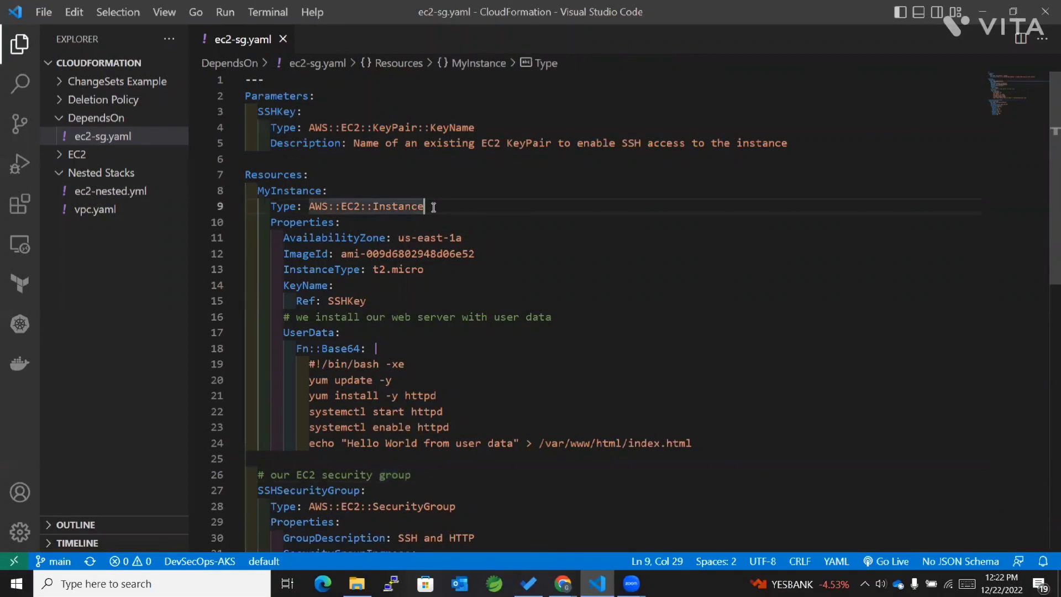
Add 'DependsOn: SSHSecurityGroup' under MyInstance in ec2-sg.yaml and save the file.
text(Depends)
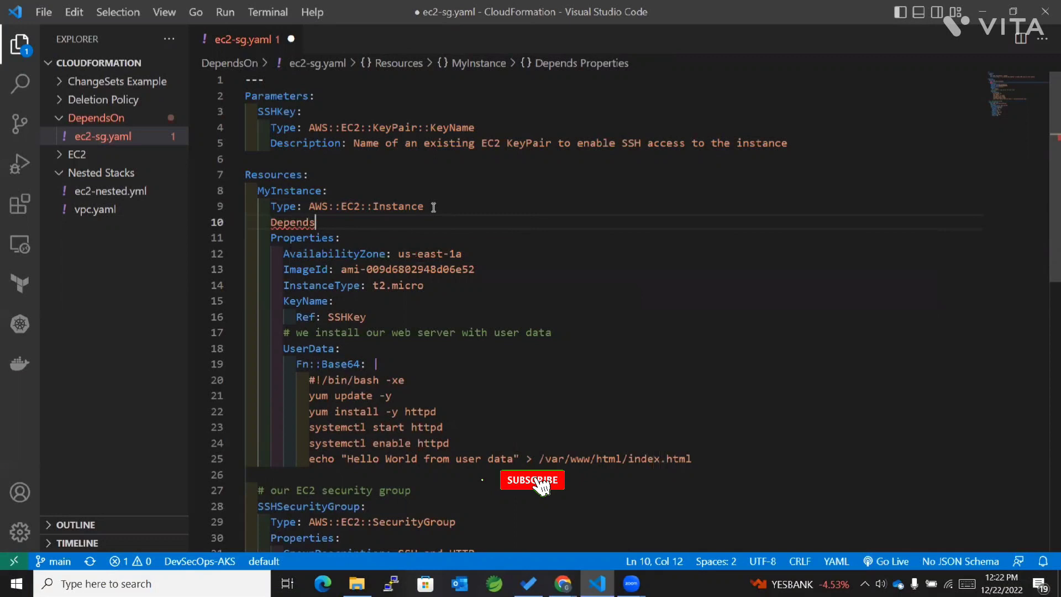
text(On:)
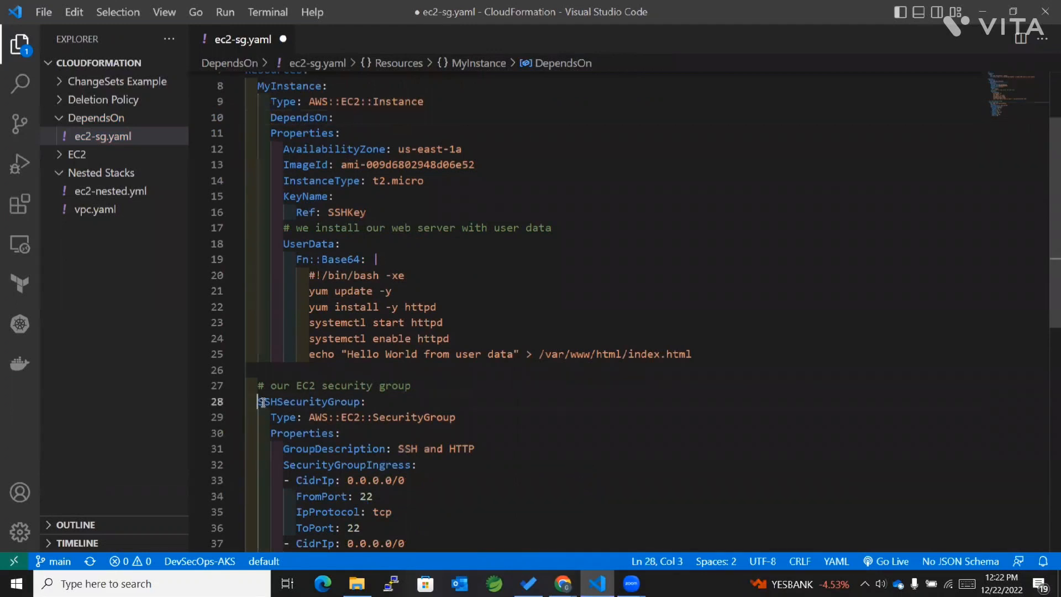
double_click(309, 402)
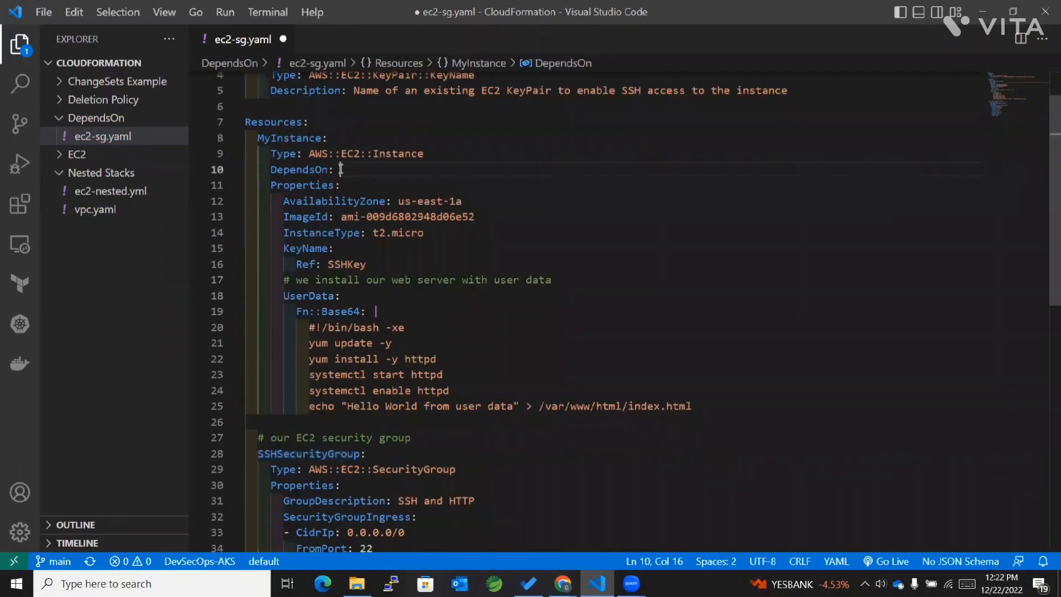
text(SSHSecurityGroup)
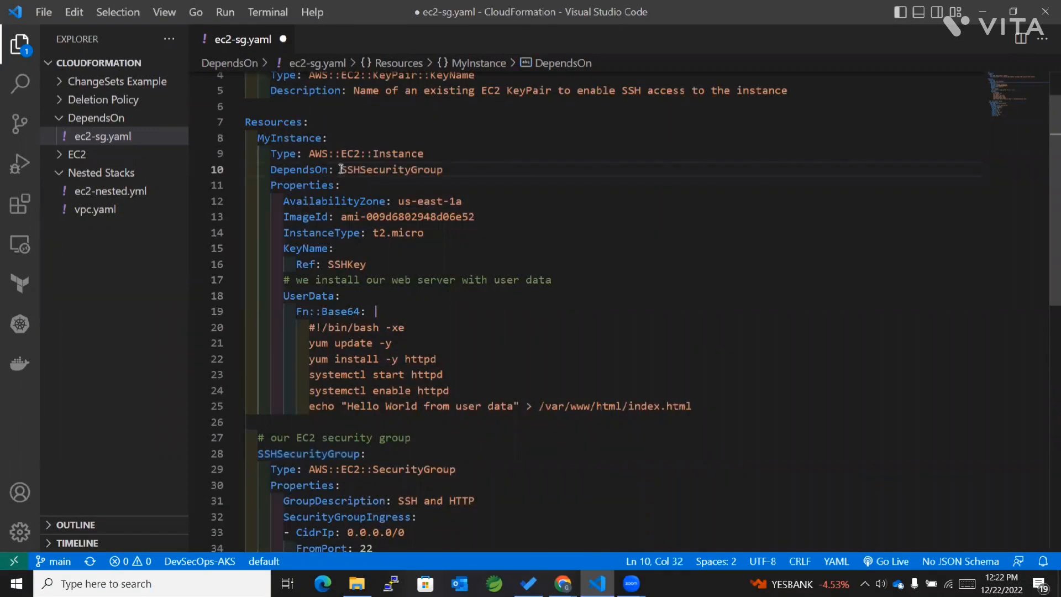
key(Ctrl+s)
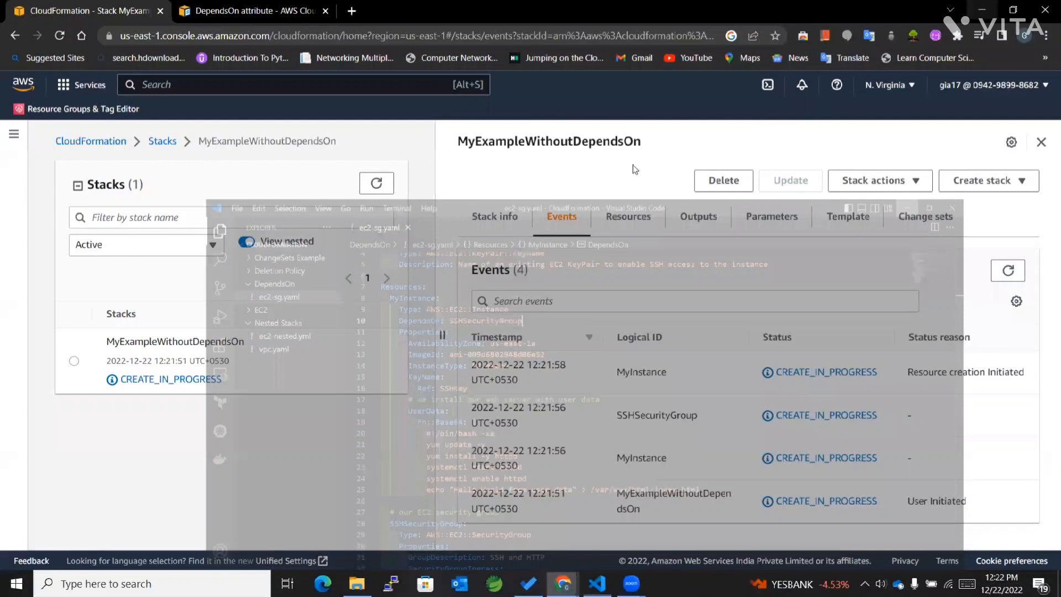
Open the Create stack dropdown once the first stack shows CREATE_COMPLETE.
click(989, 181)
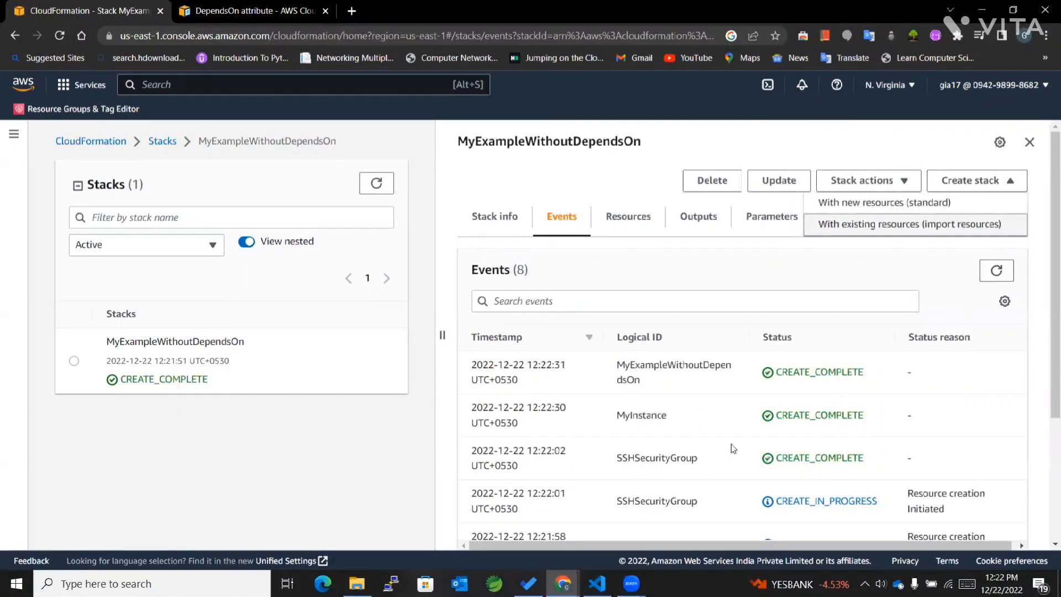
scroll(down, 3)
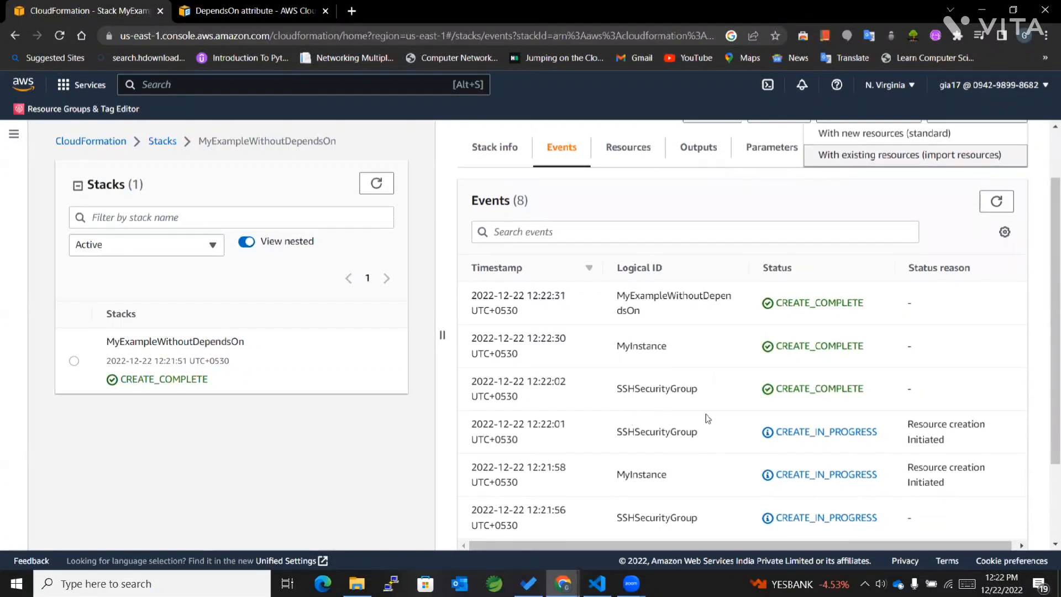
mouse_move(648, 463)
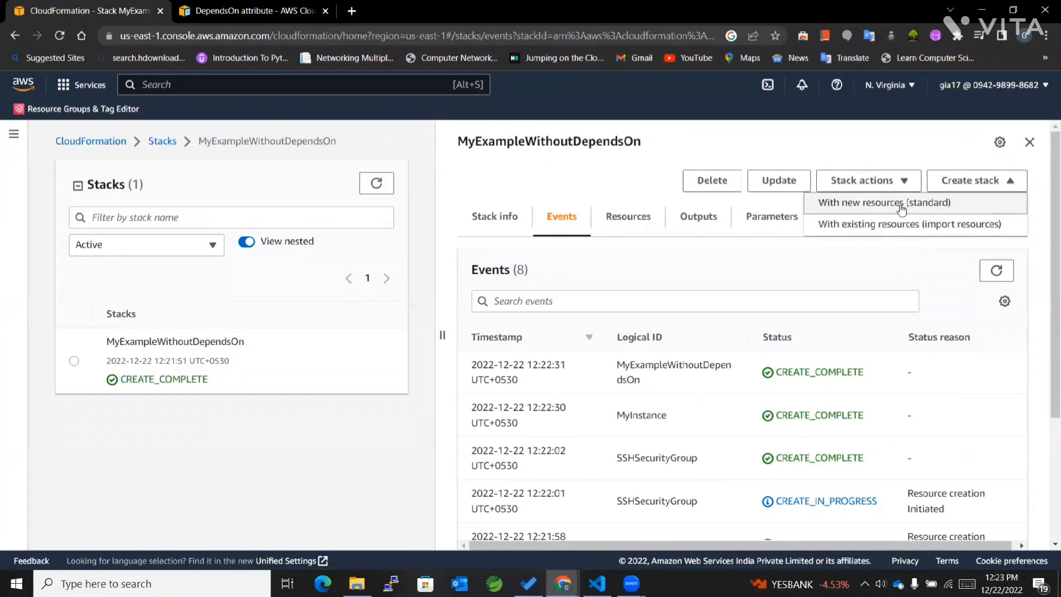
Create a stack with new resources (standard) from the updated ec2-sg template file.
click(884, 202)
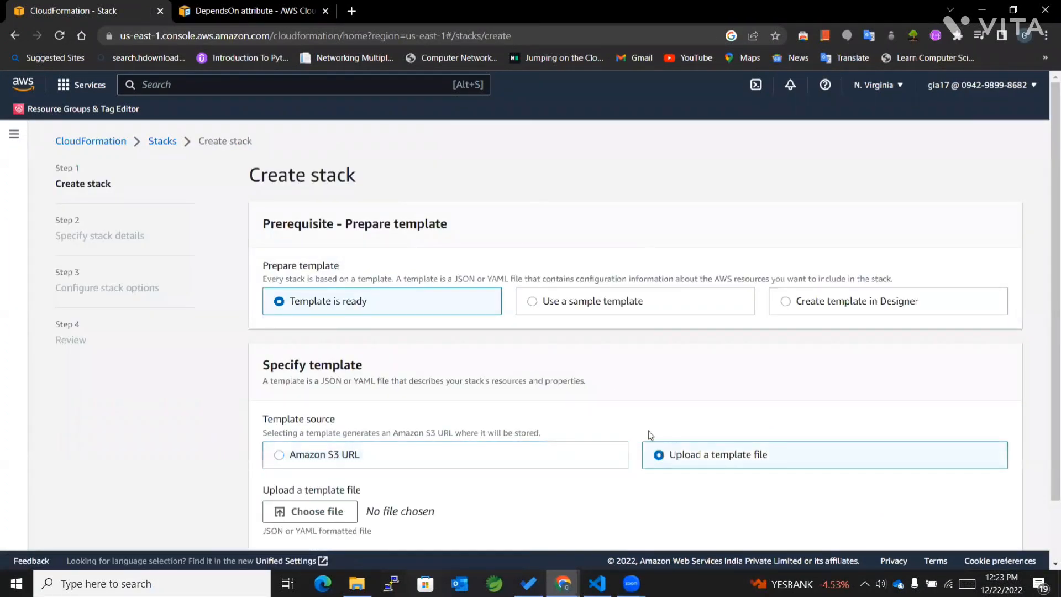
scroll(down, 3)
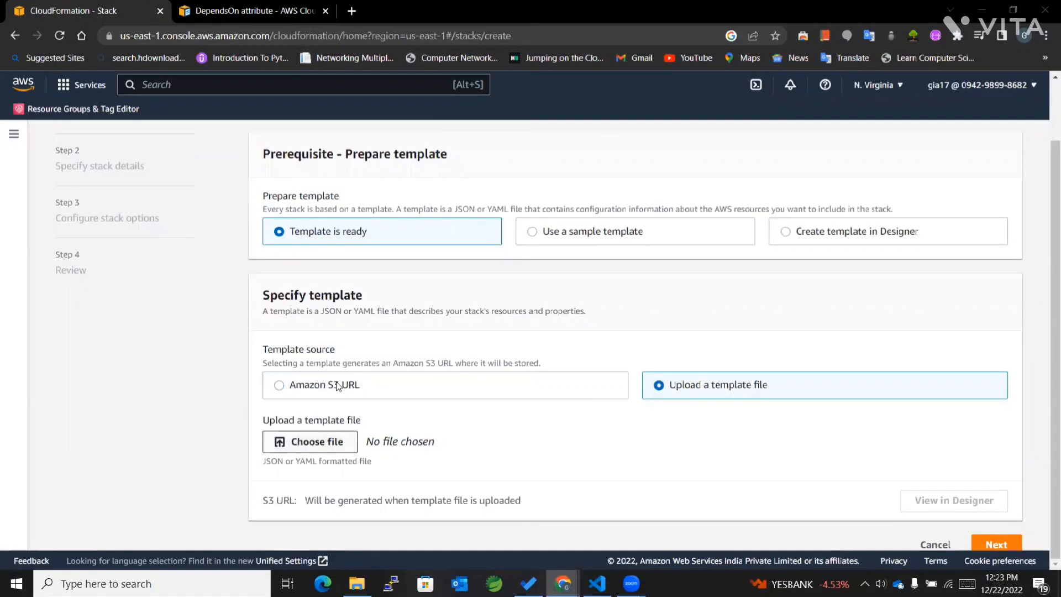
click(310, 441)
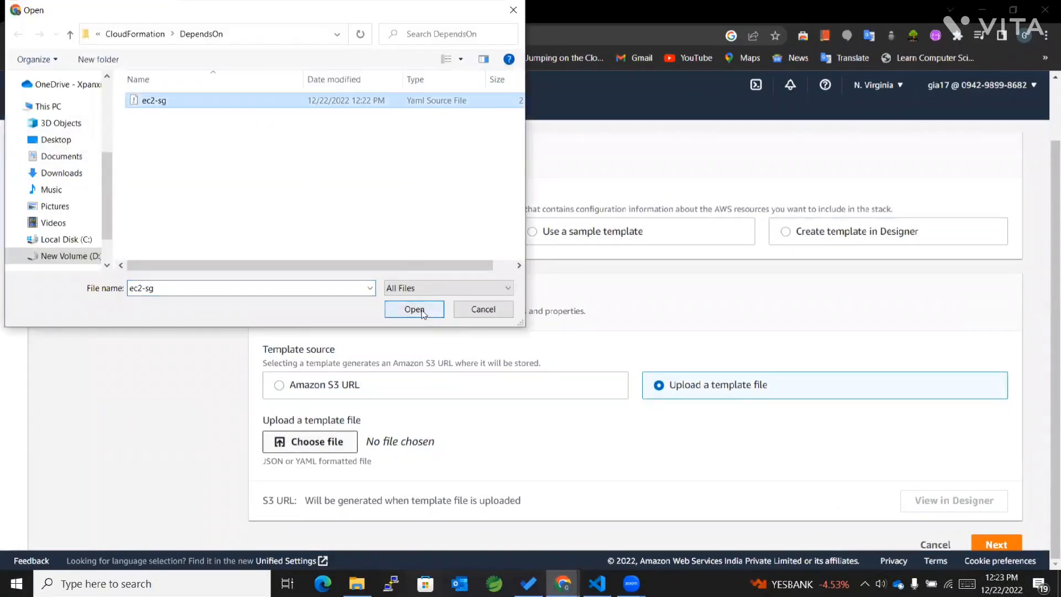
click(414, 309)
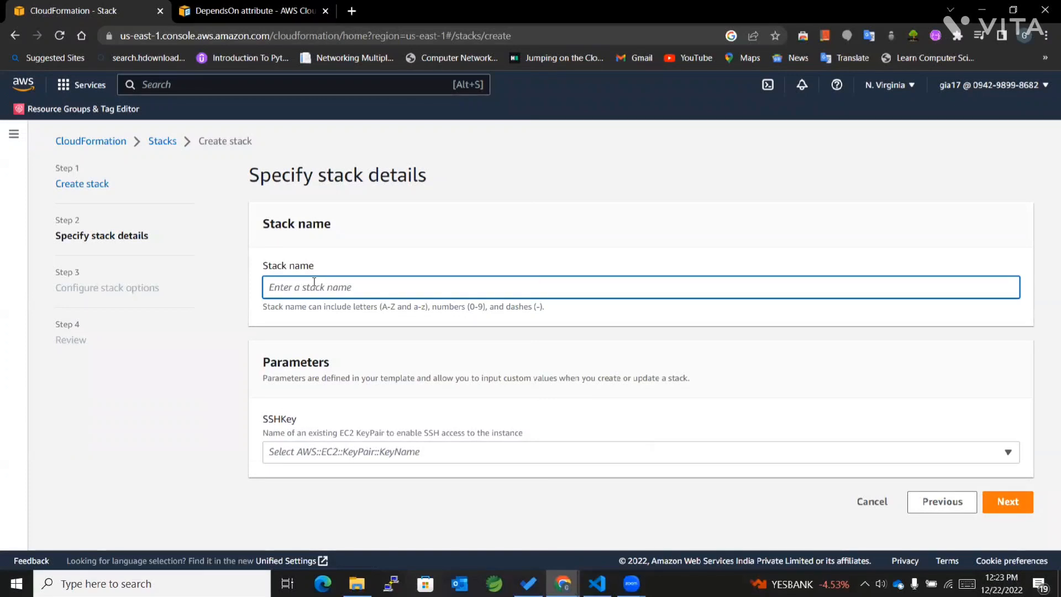
Enter ExampleWithDependsOn as the second stack's name.
text(Exa)
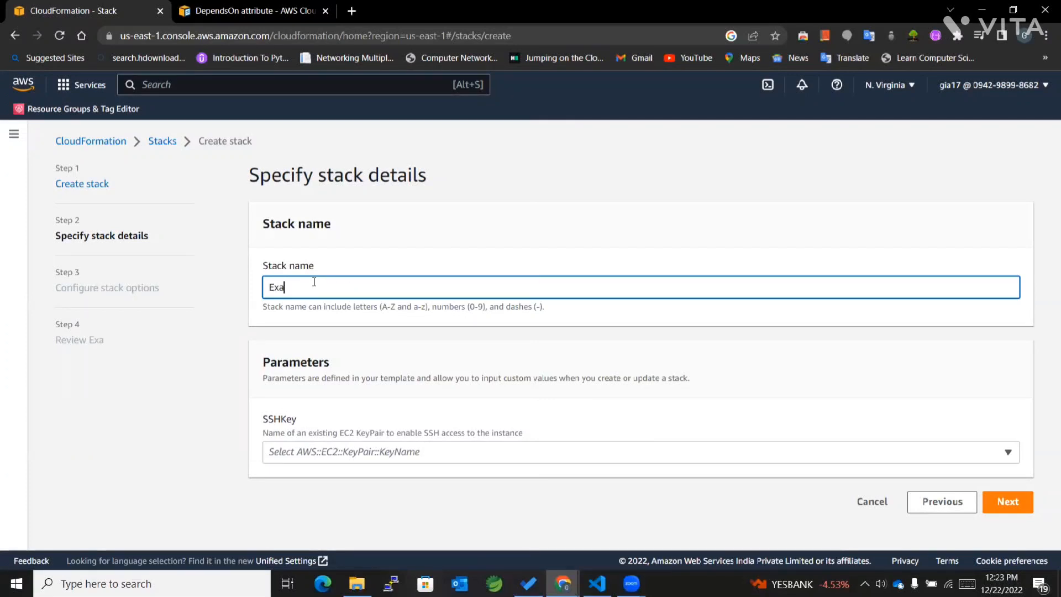
text(mple)
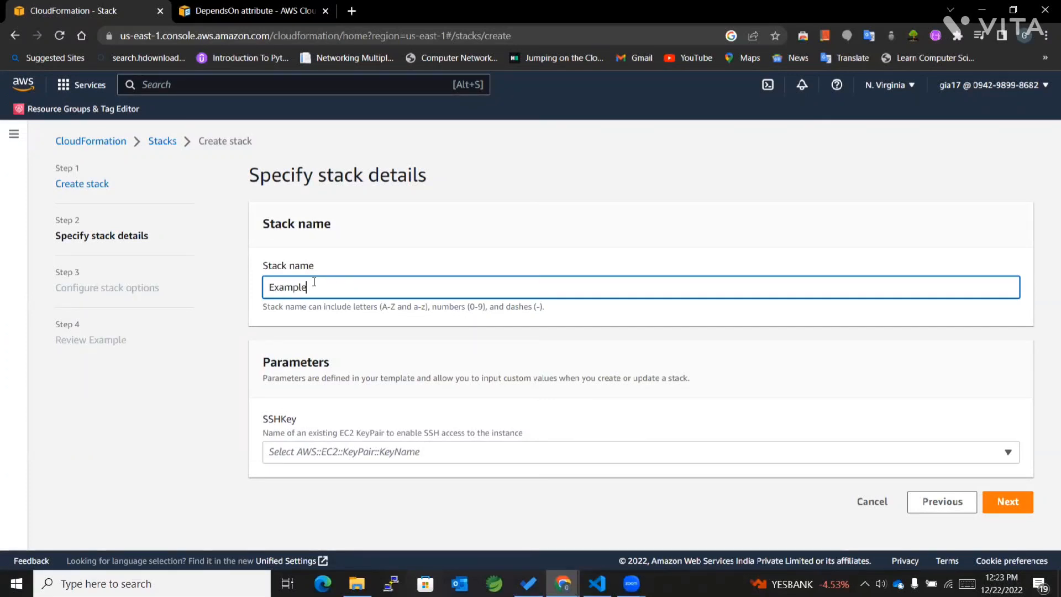
text(WithD)
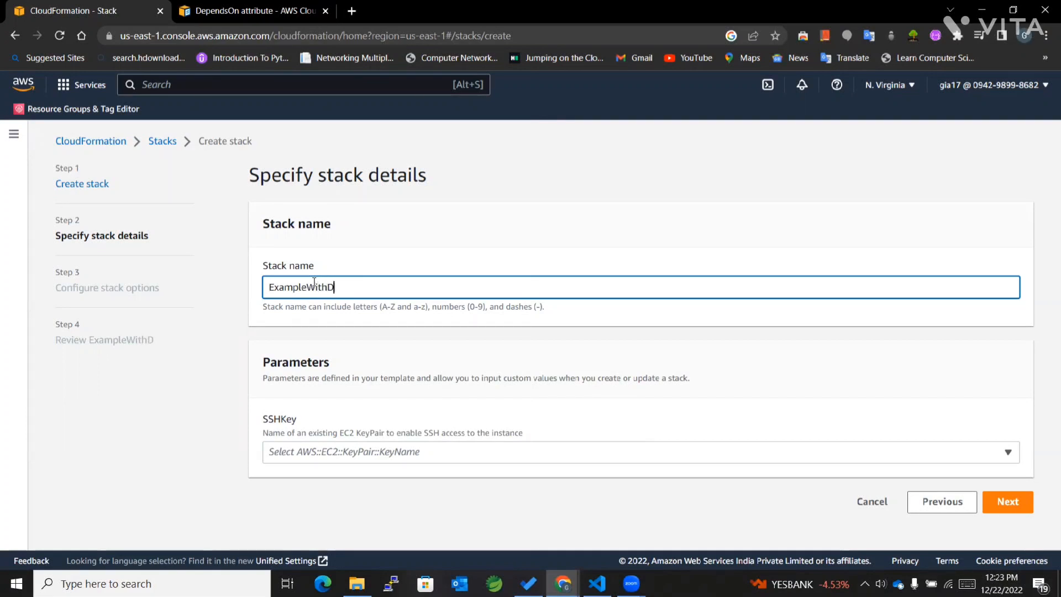
text(epends)
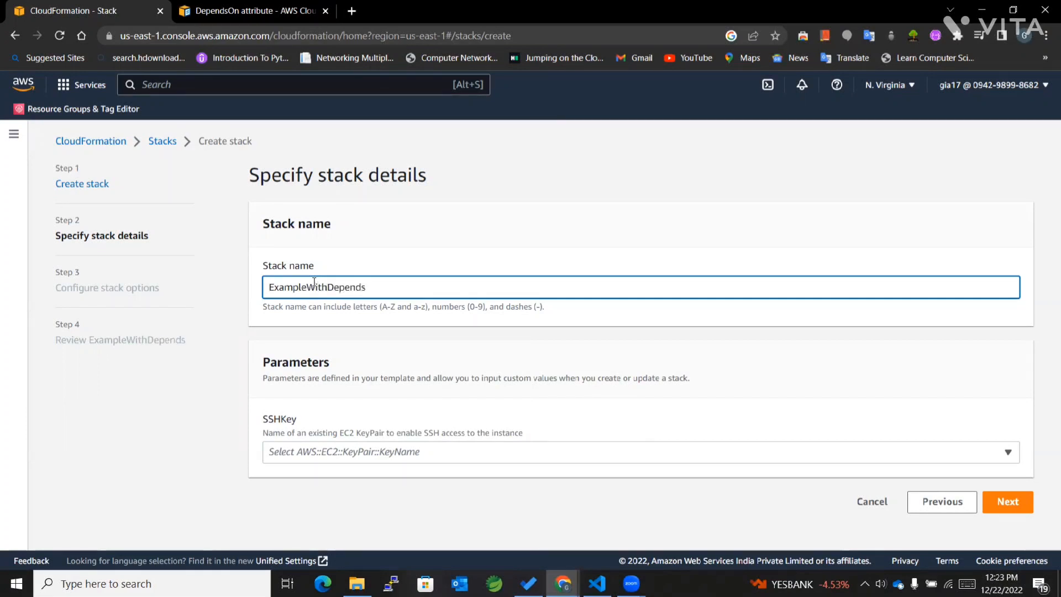
text(On)
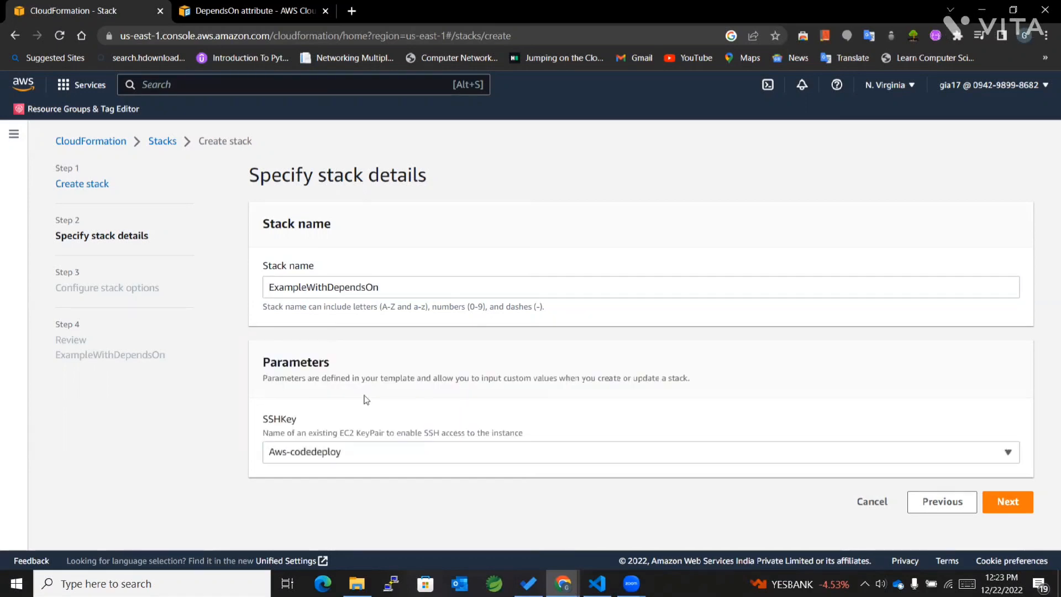
Accept default stack options, review, and submit ExampleWithDependsOn.
scroll(down, 3)
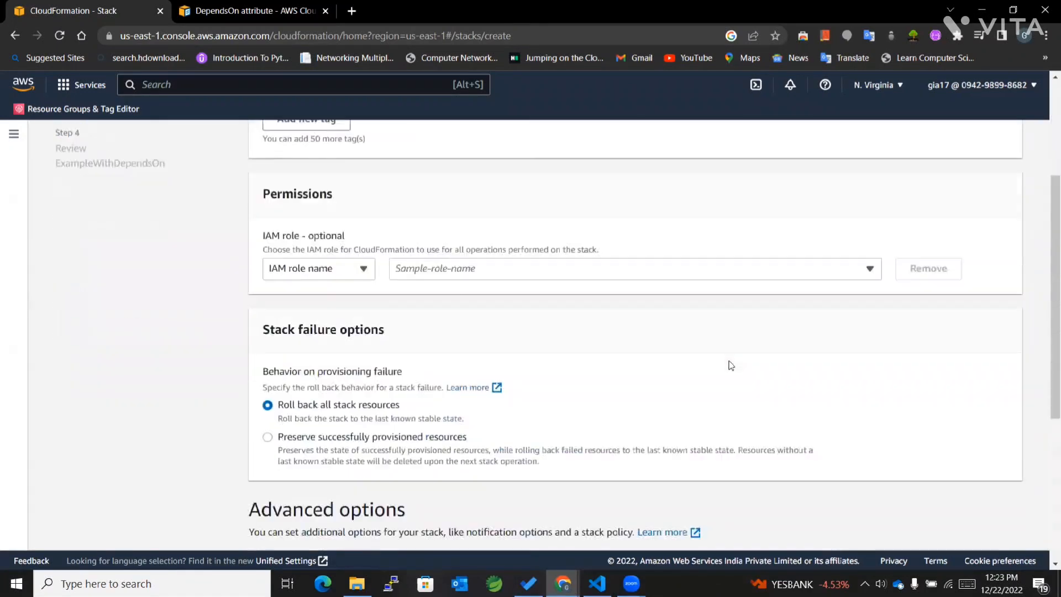
scroll(down, 3)
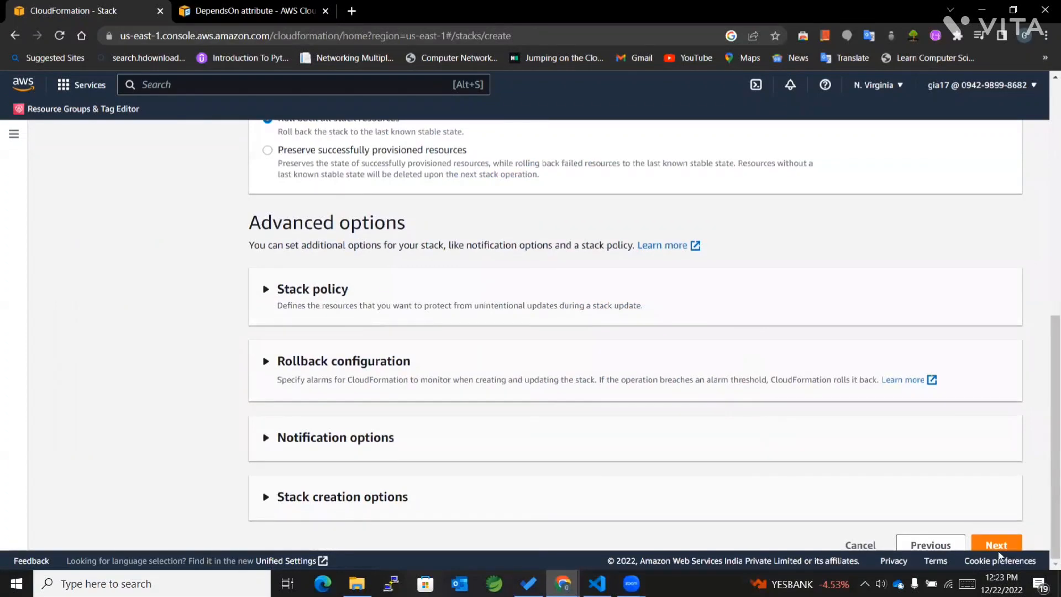
click(996, 545)
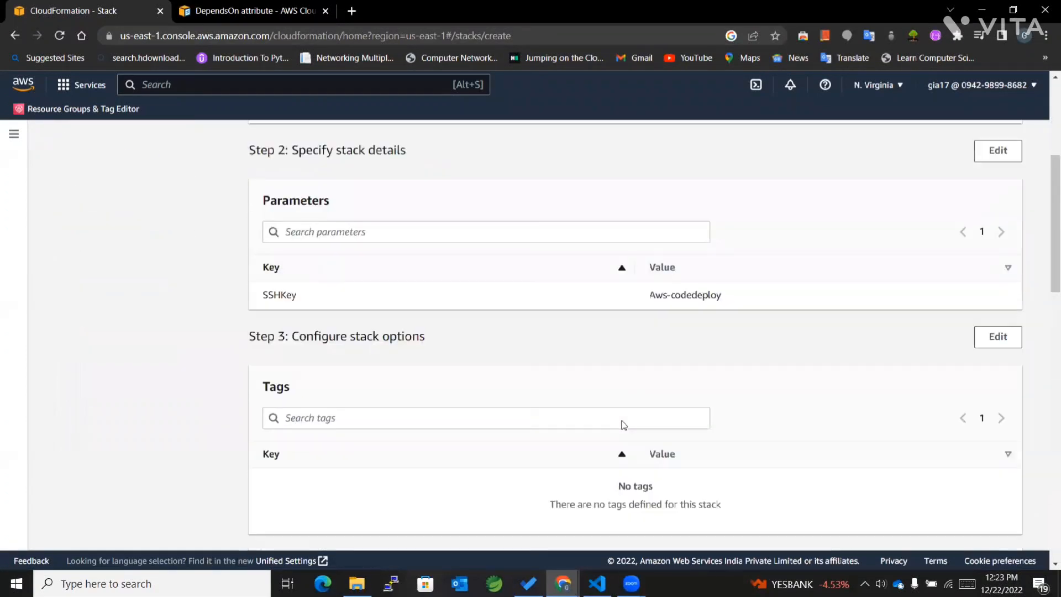
scroll(down, 3)
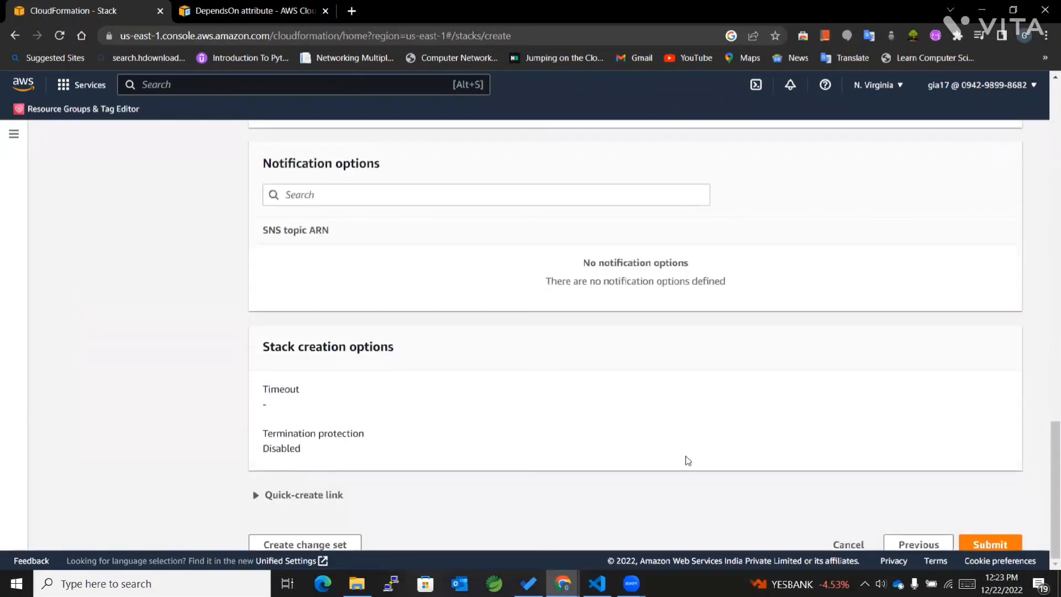
click(990, 544)
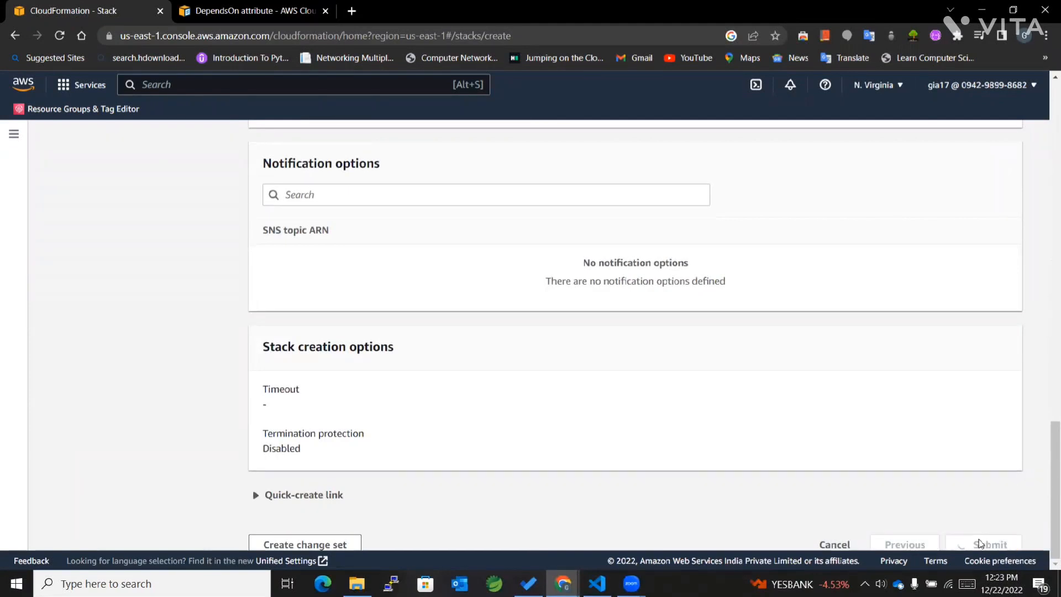
click(991, 545)
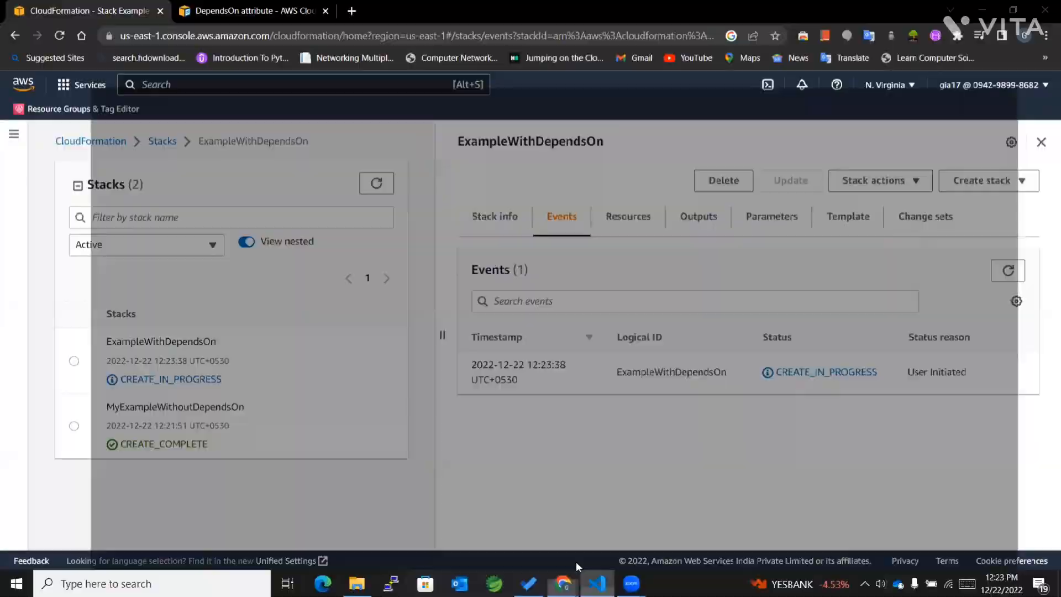
Refresh the events and highlight SSHSecurityGroup's CREATE_COMPLETE row preceding MyInstance.
click(598, 583)
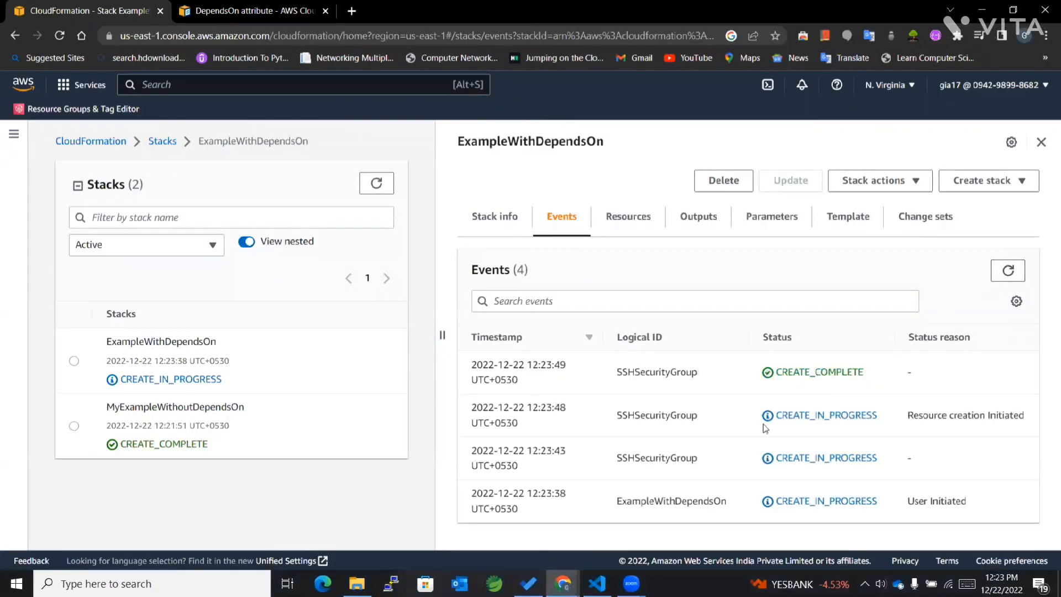
double_click(656, 458)
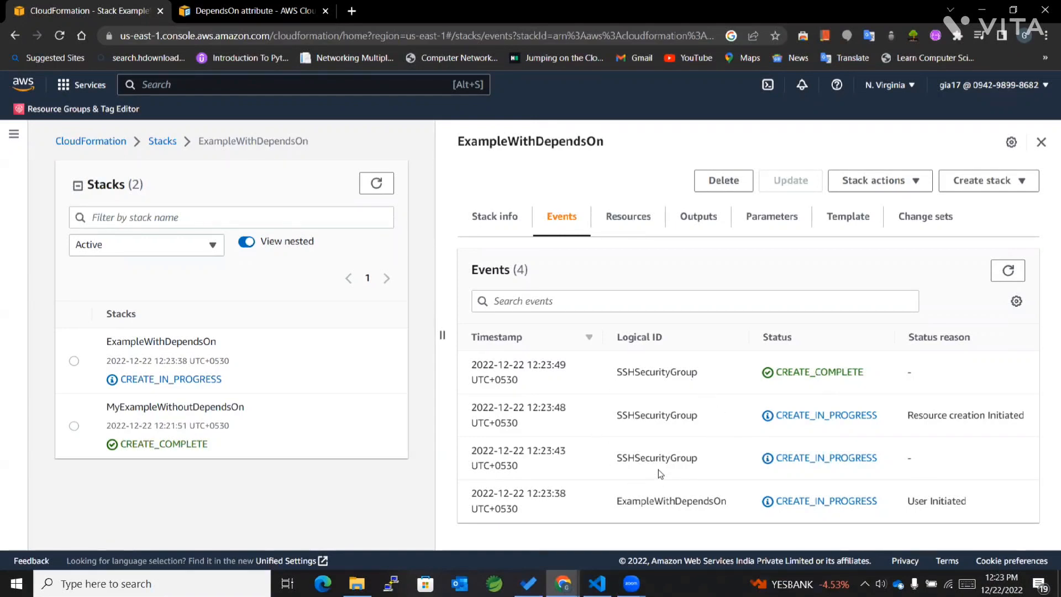
mouse_move(749, 419)
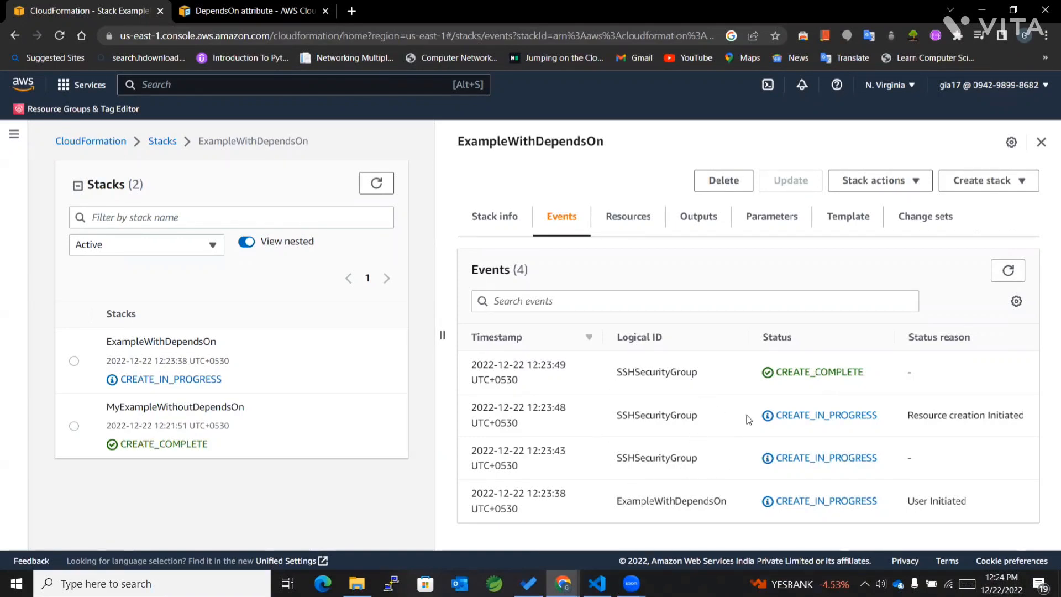
mouse_move(704, 376)
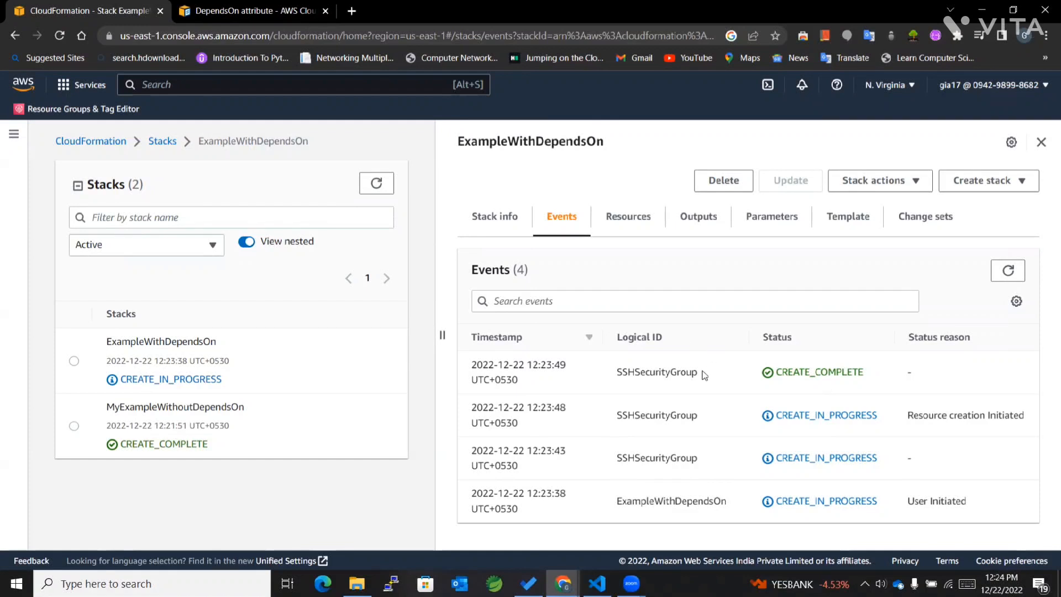
double_click(657, 372)
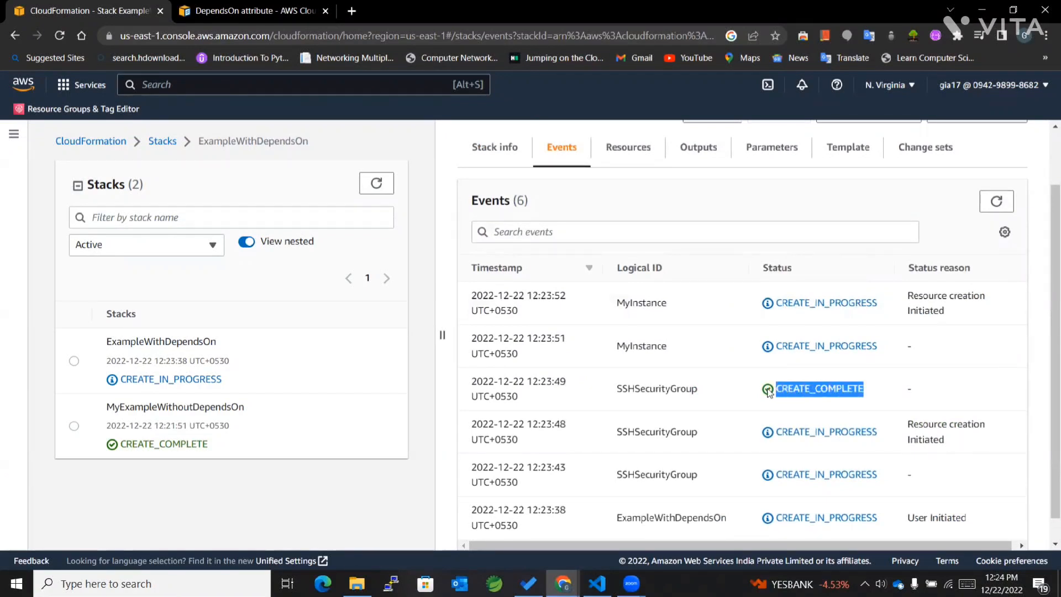
double_click(657, 389)
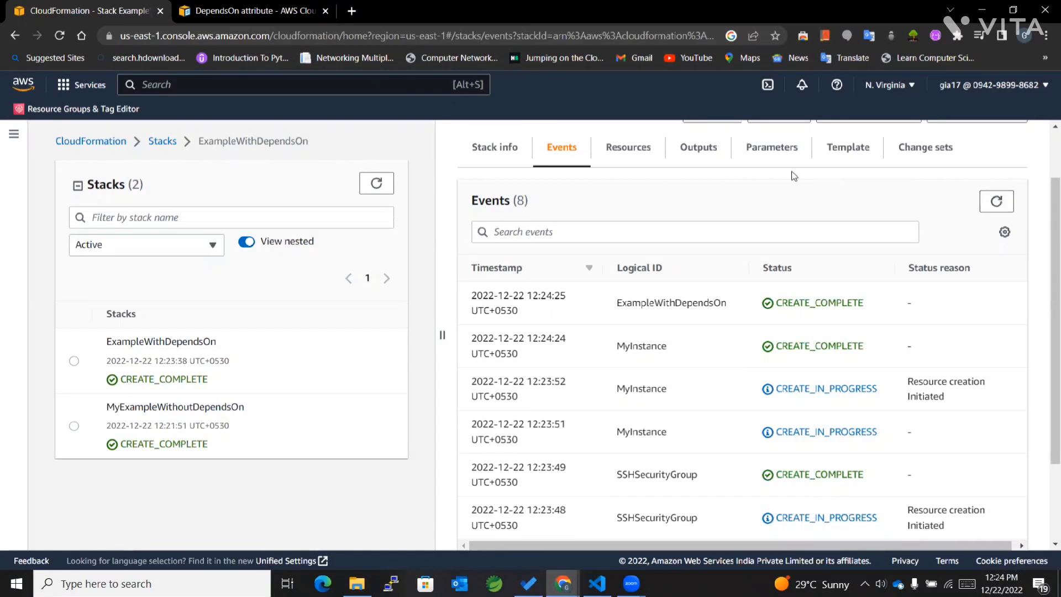
mouse_move(554, 76)
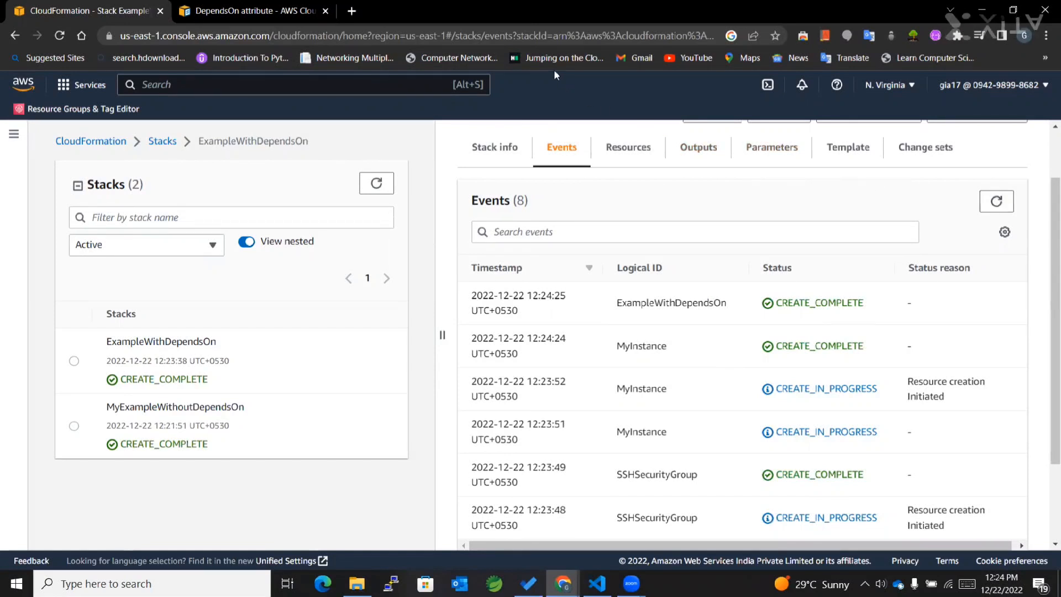